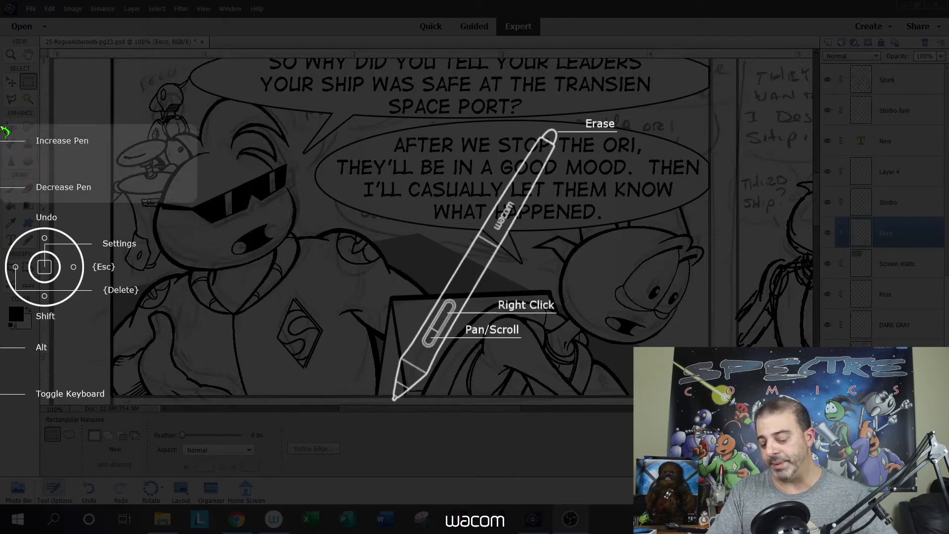
{"action": "mouse_move", "coordinate": [29, 188]}
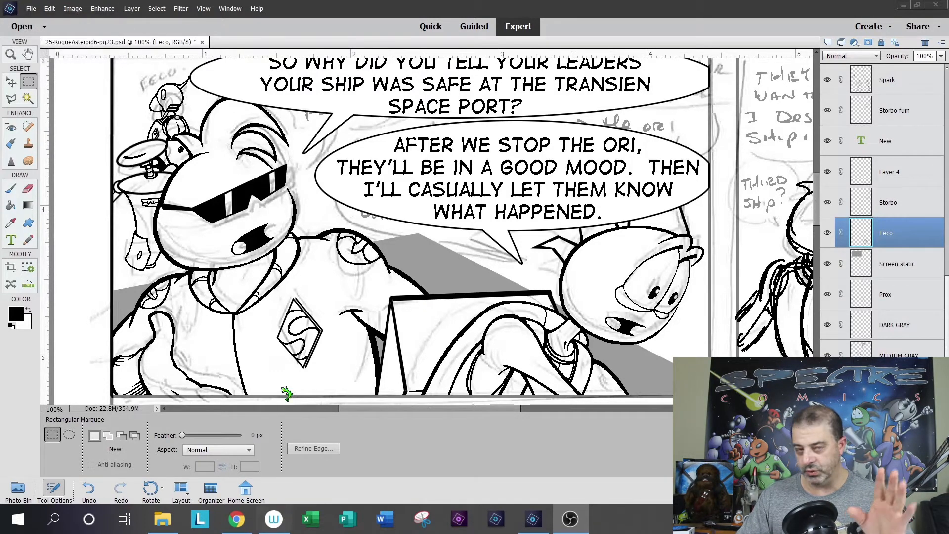
{"action": "mouse_move", "coordinate": [313, 301]}
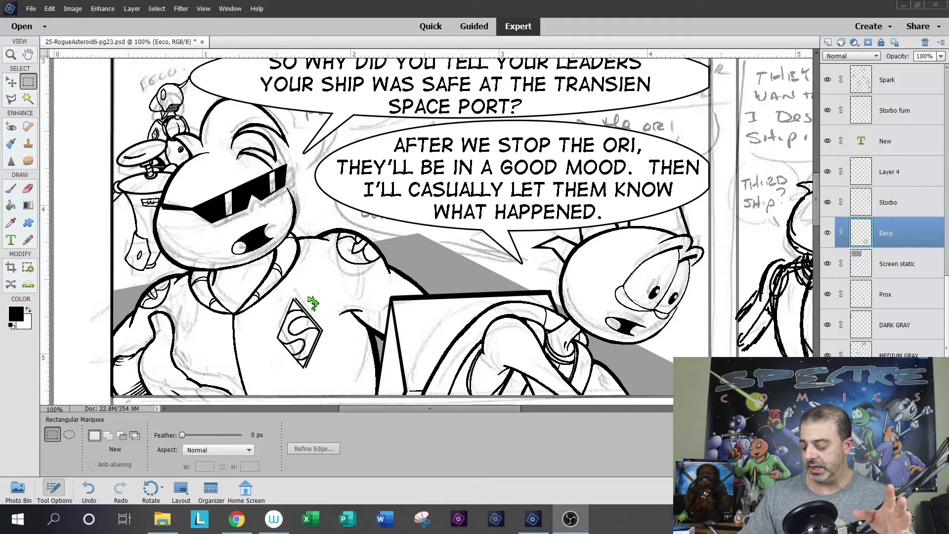
Bring up the Wacom Desktop Center settings for the Cintiq 13HD over the comic page
{"action": "left_click", "coordinate": [273, 518]}
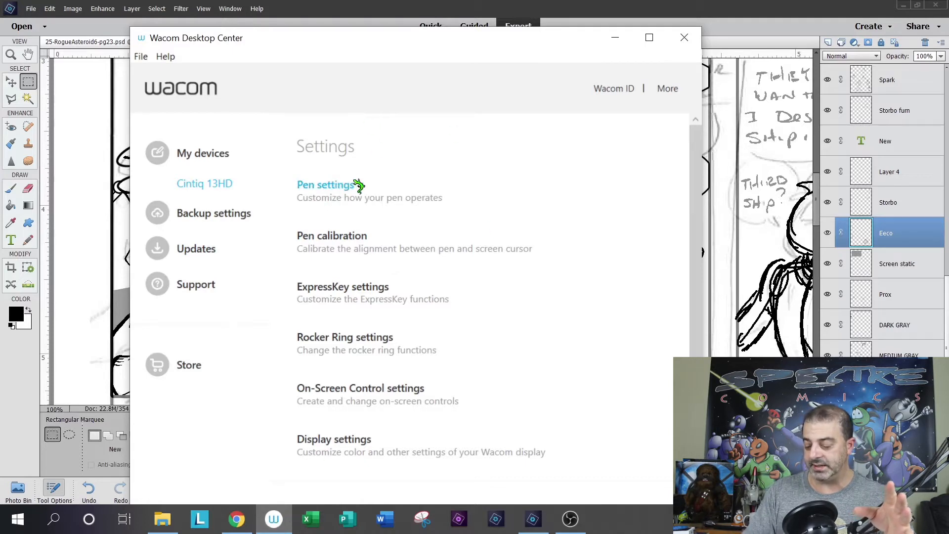
Reach the Cintiq 13HD Functions settings and review the ExpressKeys and Rocker Ring assignments
{"action": "left_click", "coordinate": [325, 184]}
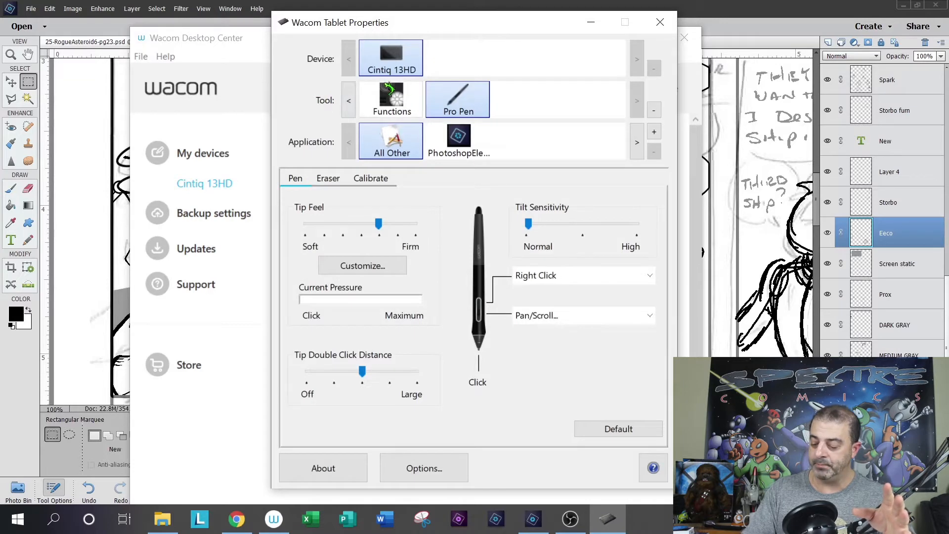
{"action": "left_click", "coordinate": [391, 97]}
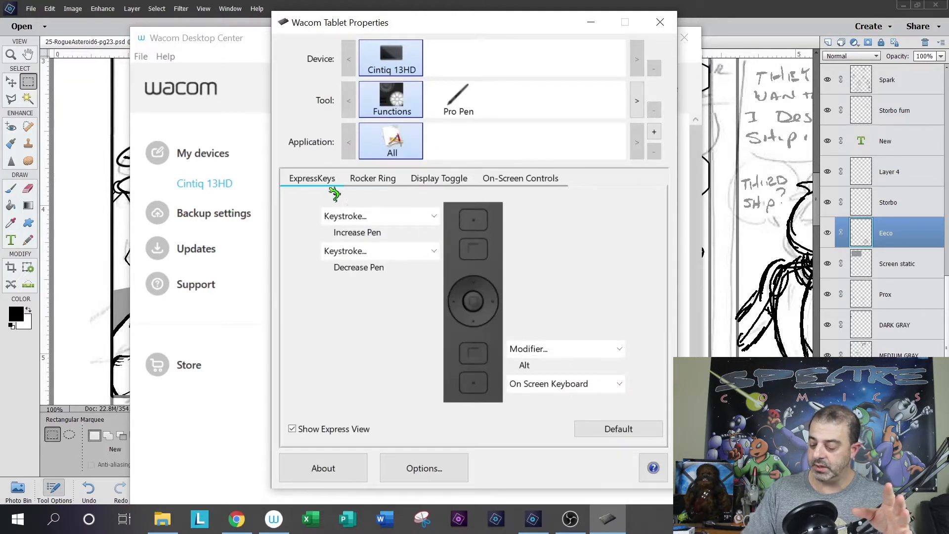
{"action": "mouse_move", "coordinate": [481, 236]}
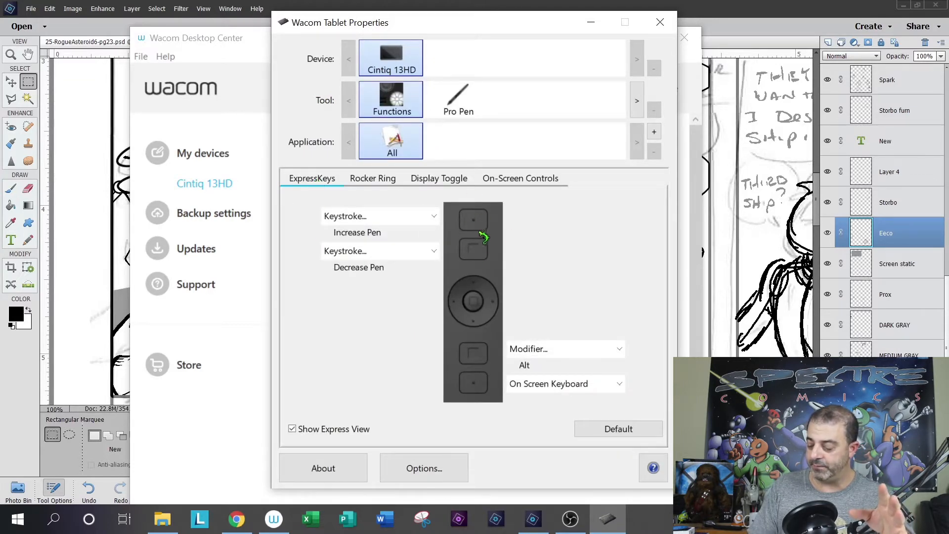
{"action": "mouse_move", "coordinate": [472, 380]}
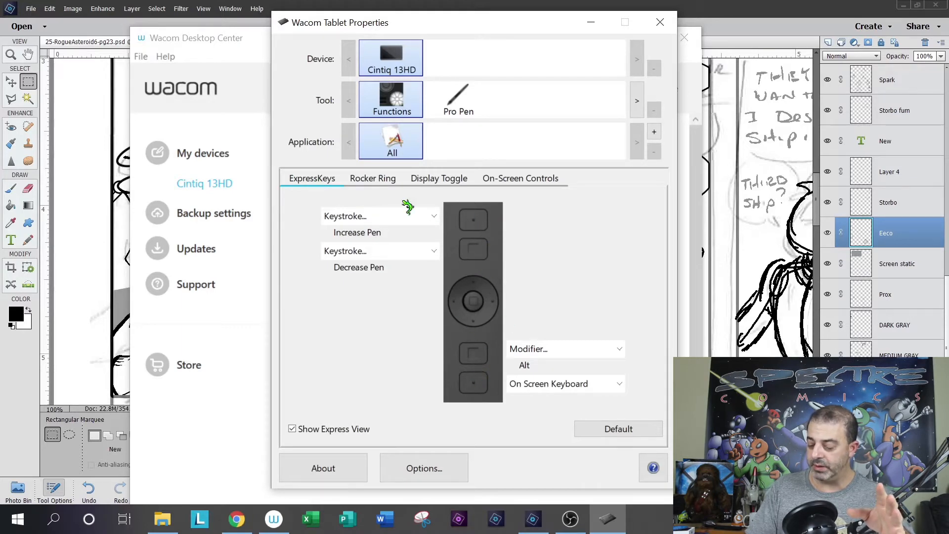
{"action": "left_click", "coordinate": [372, 178]}
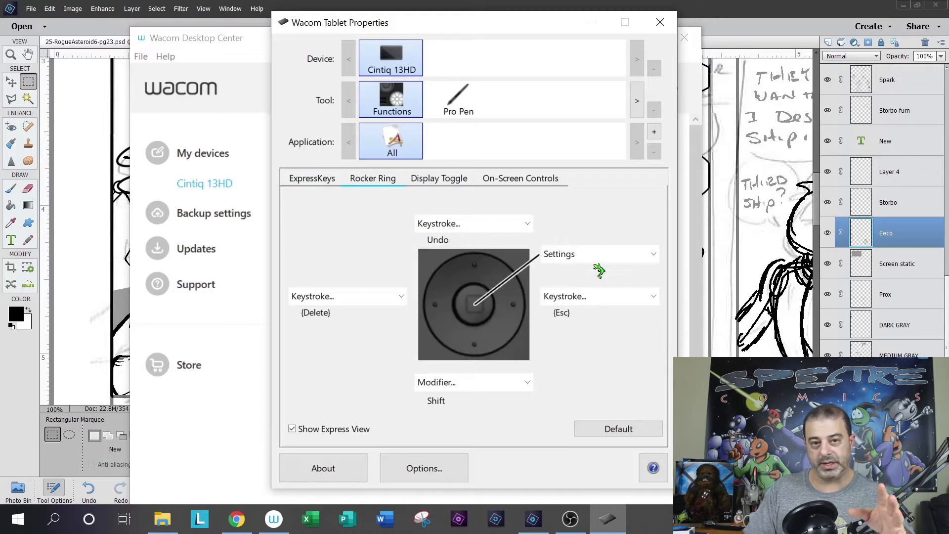
{"action": "mouse_move", "coordinate": [515, 202]}
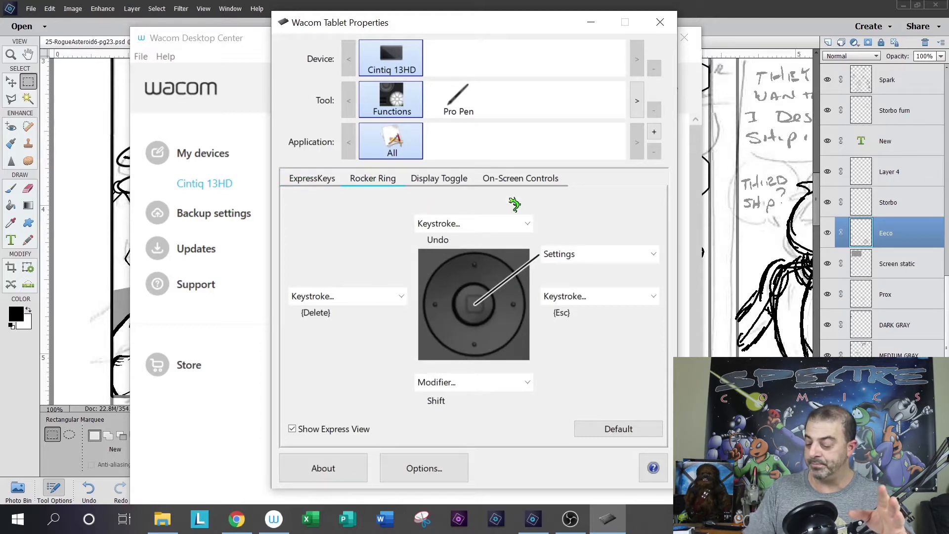
{"action": "left_click", "coordinate": [312, 178]}
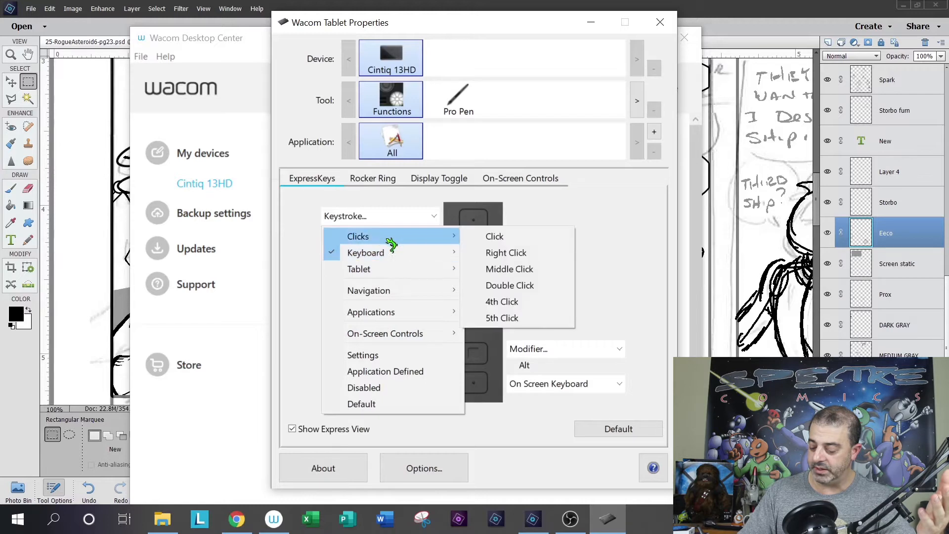
{"action": "mouse_move", "coordinate": [365, 253]}
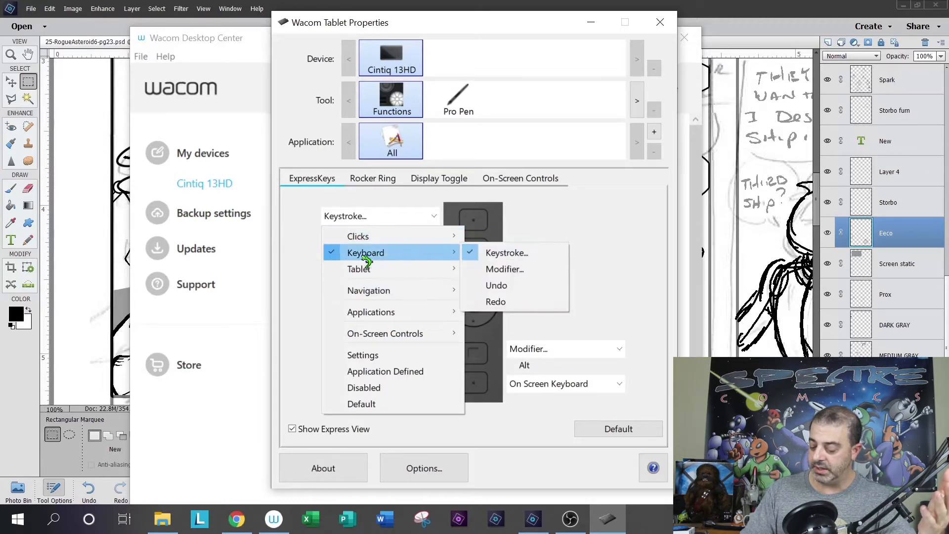
{"action": "mouse_move", "coordinate": [467, 255]}
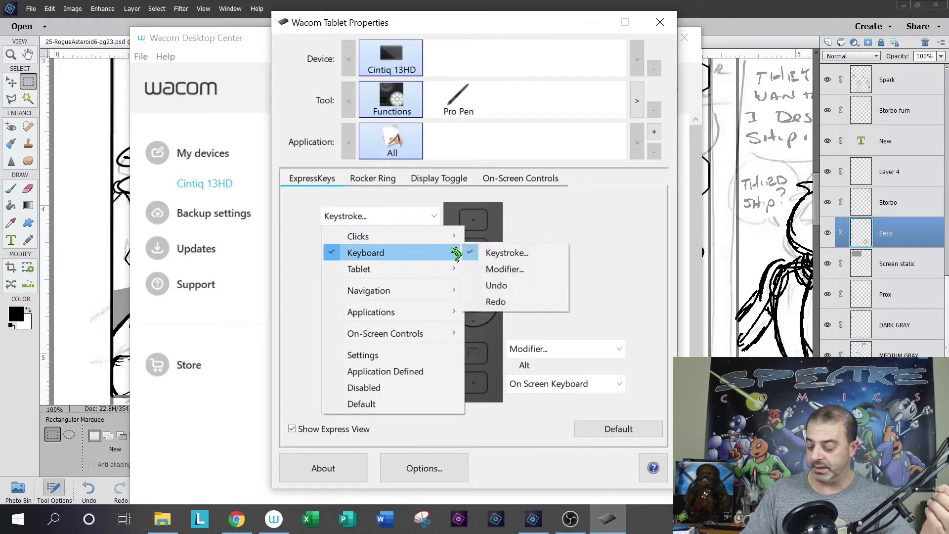
{"action": "left_click", "coordinate": [507, 253]}
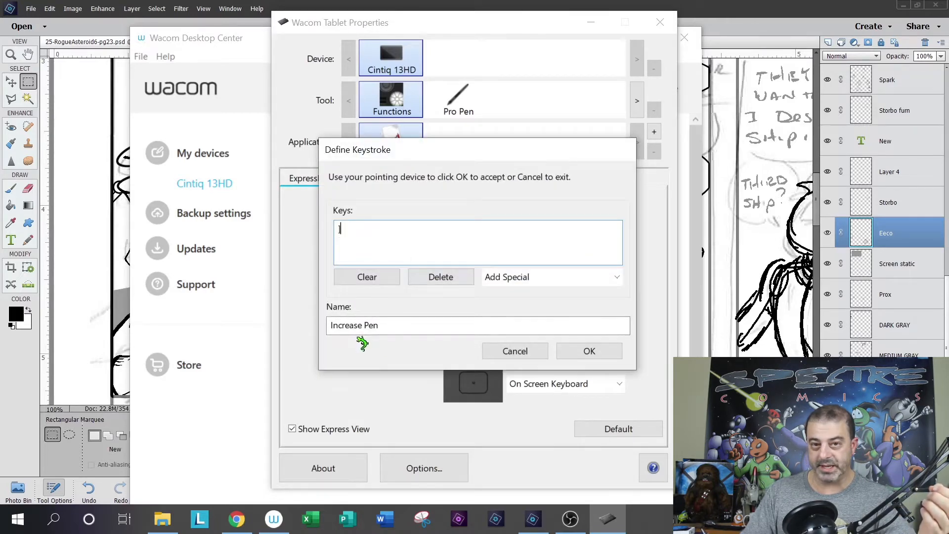
{"action": "mouse_move", "coordinate": [372, 322]}
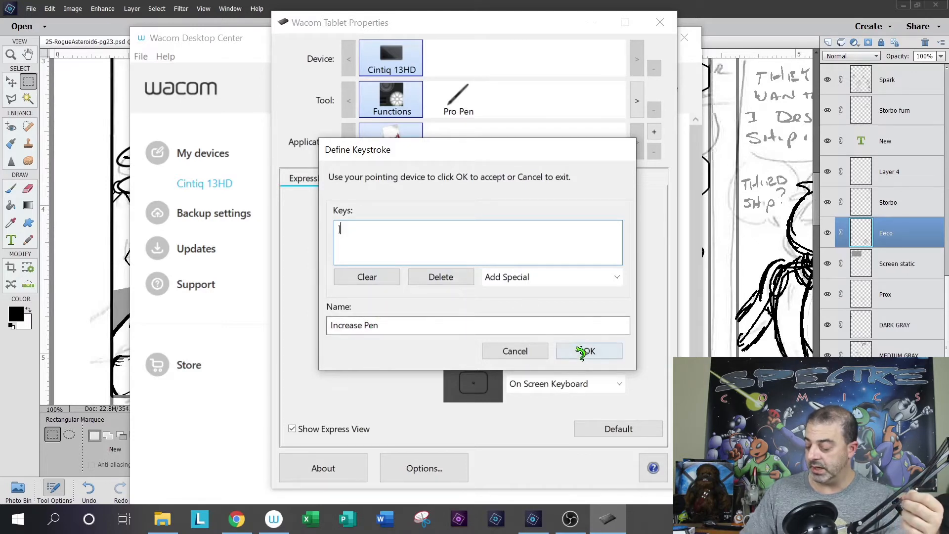
{"action": "left_click", "coordinate": [588, 351]}
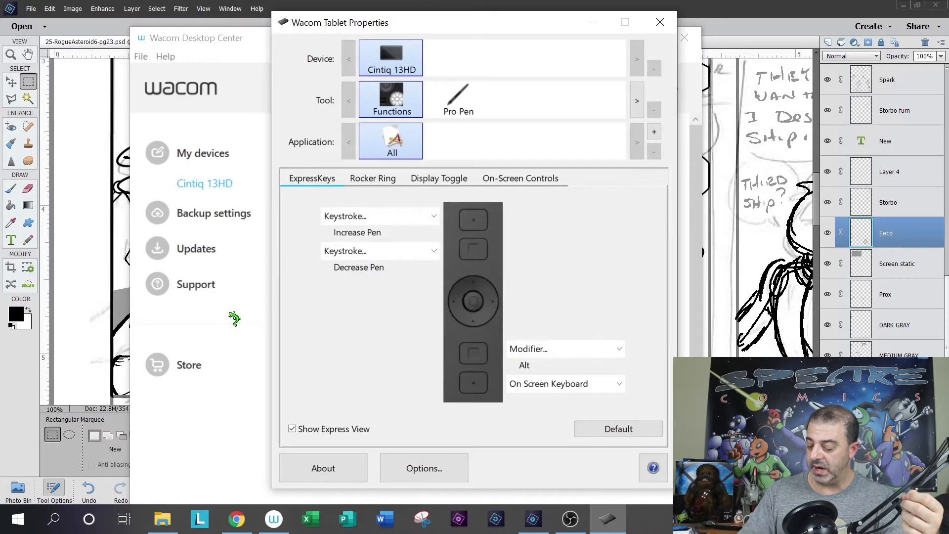
{"action": "left_click", "coordinate": [380, 251]}
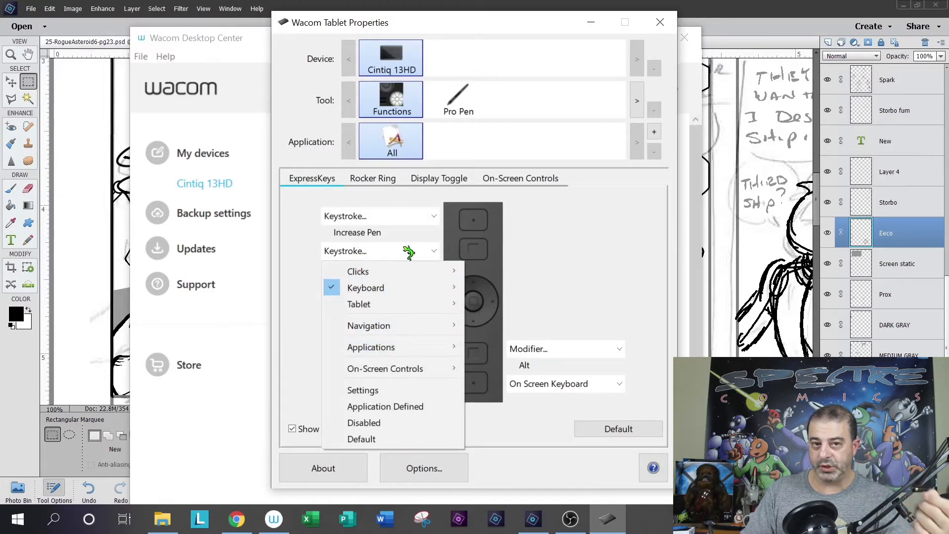
{"action": "mouse_move", "coordinate": [366, 288]}
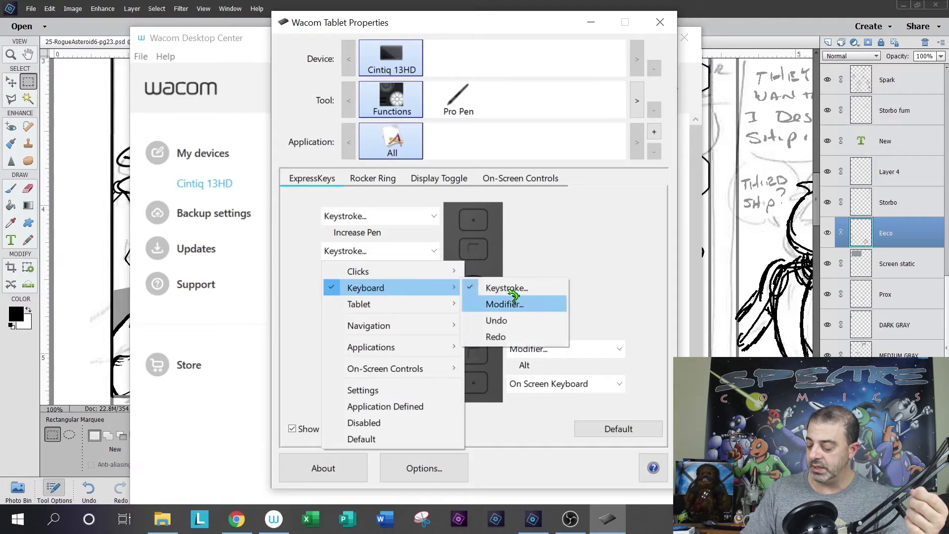
{"action": "left_click", "coordinate": [507, 287]}
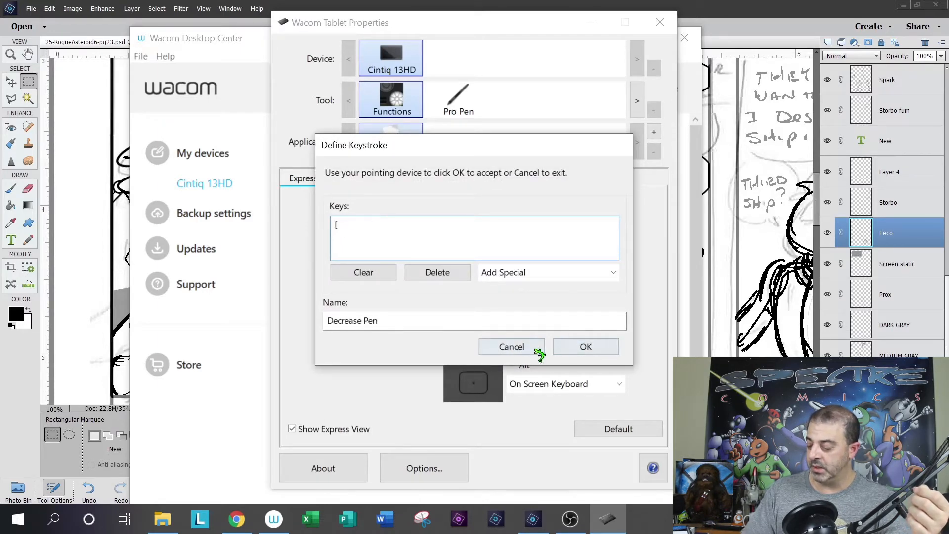
{"action": "left_click", "coordinate": [513, 347]}
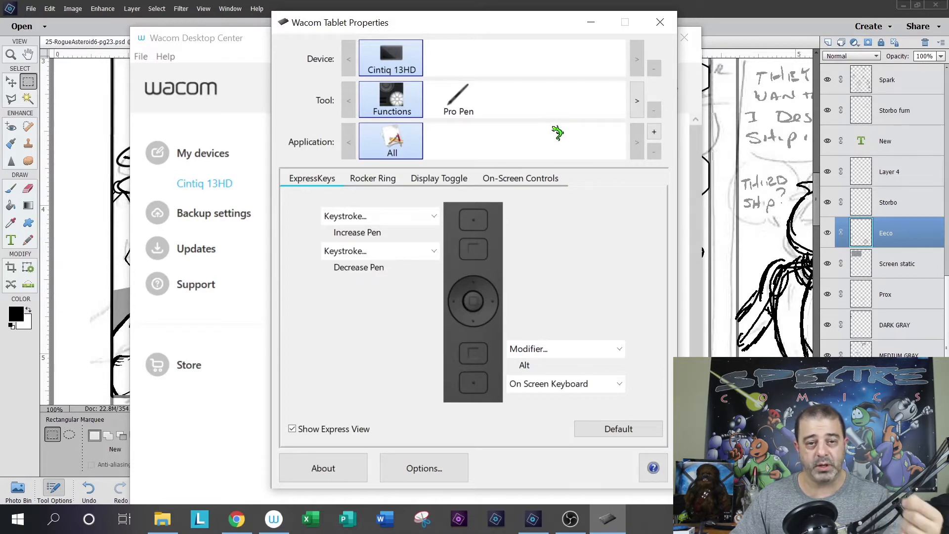
{"action": "mouse_move", "coordinate": [561, 134]}
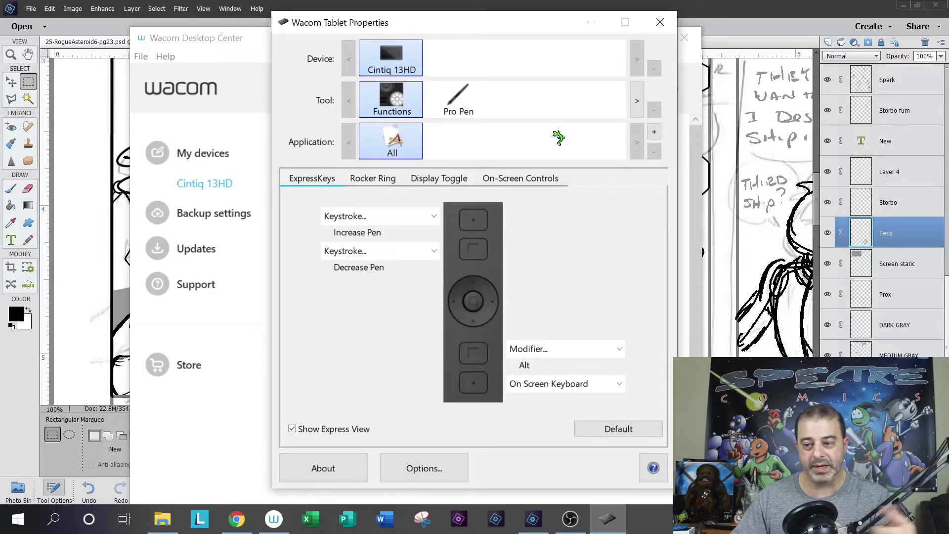
{"action": "mouse_move", "coordinate": [564, 130]}
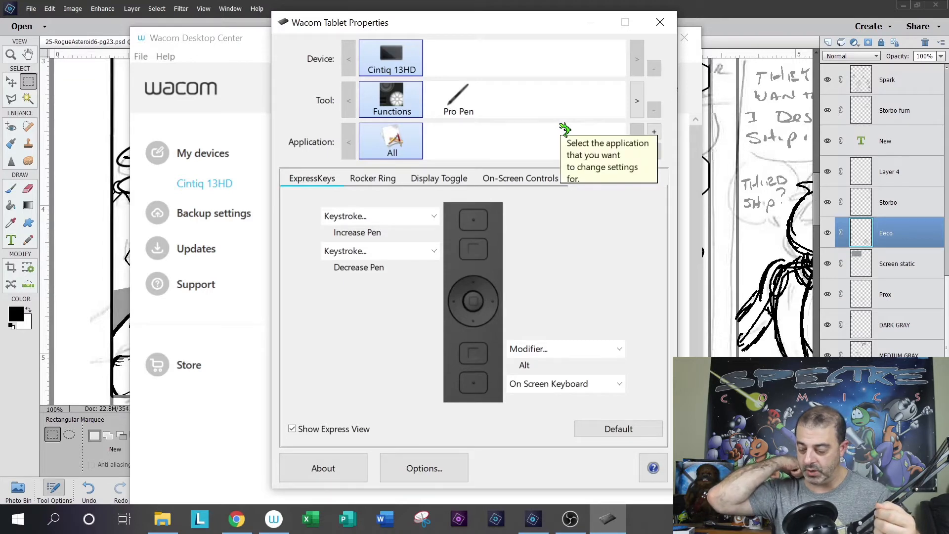
Review the rocker ring keystrokes, keeping Ctrl+Z Undo on top, and return to the ExpressKeys
{"action": "left_click", "coordinate": [372, 178]}
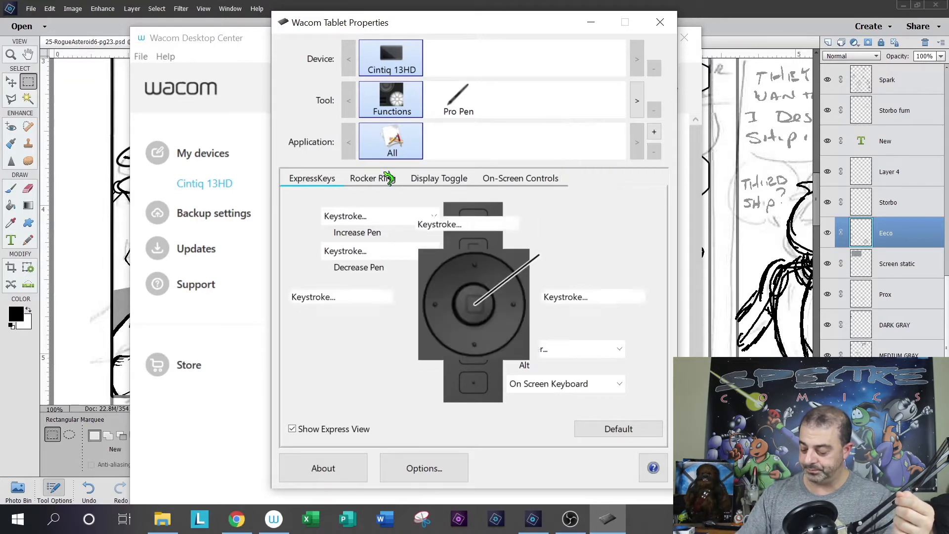
{"action": "left_click", "coordinate": [372, 178]}
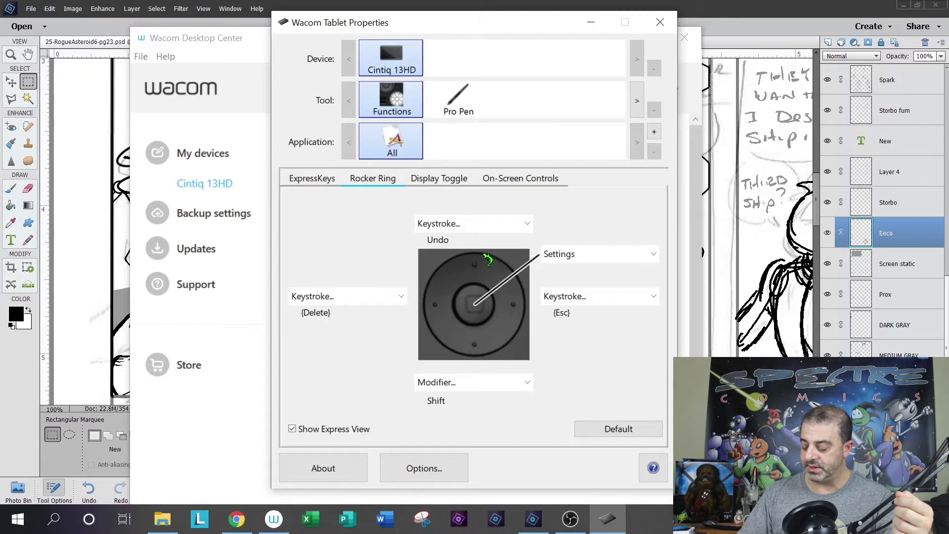
{"action": "mouse_move", "coordinate": [416, 289]}
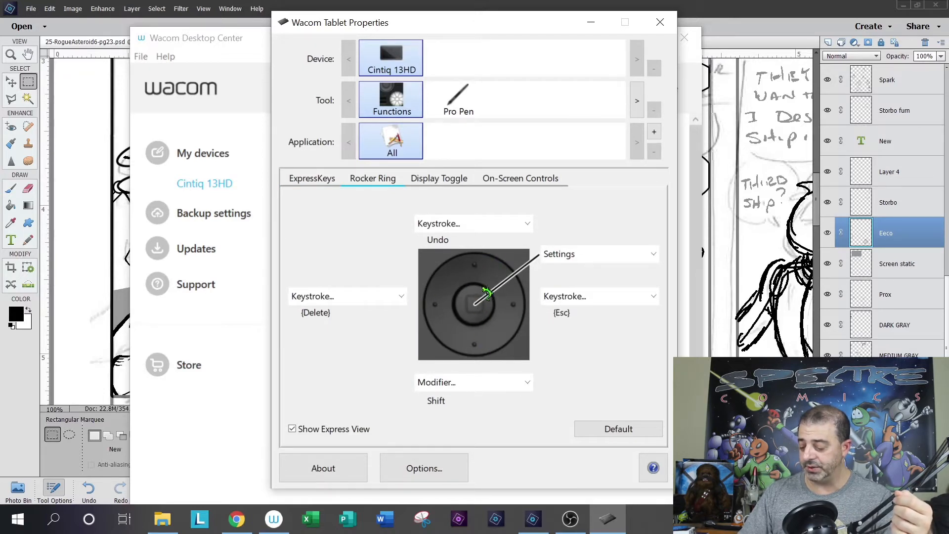
{"action": "mouse_move", "coordinate": [608, 237]}
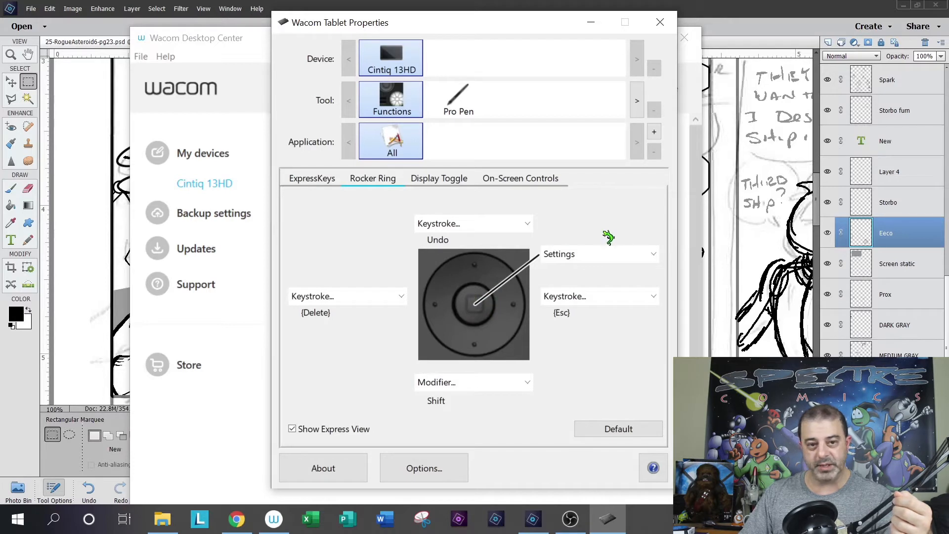
{"action": "mouse_move", "coordinate": [482, 330]}
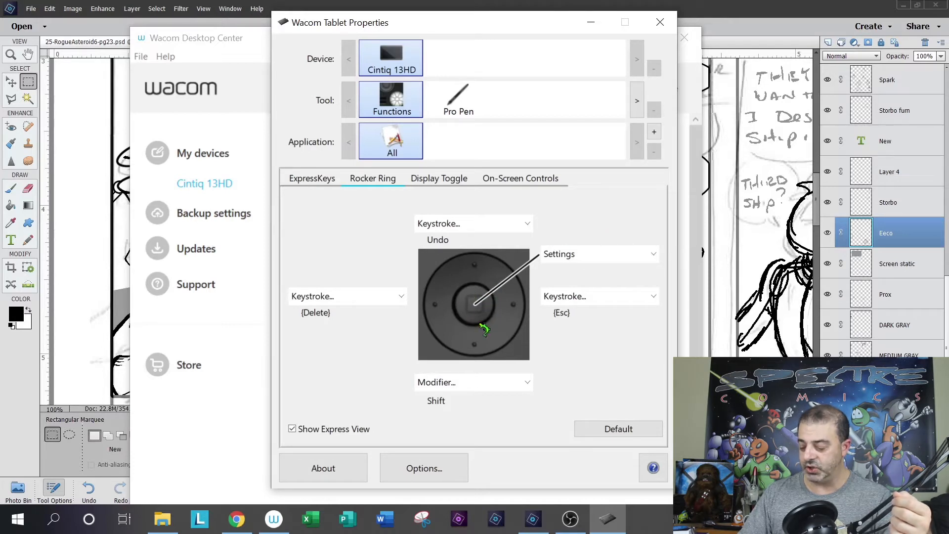
{"action": "mouse_move", "coordinate": [549, 241]}
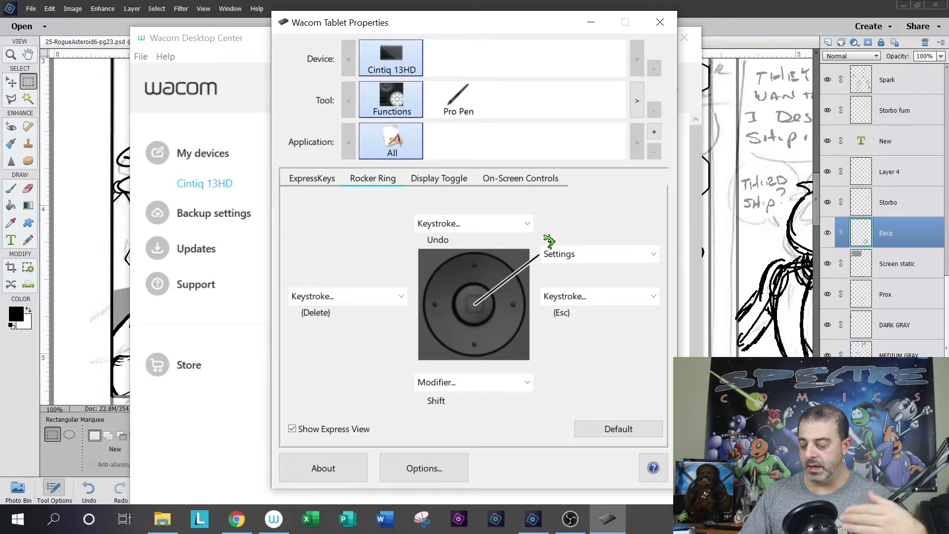
{"action": "mouse_move", "coordinate": [439, 245]}
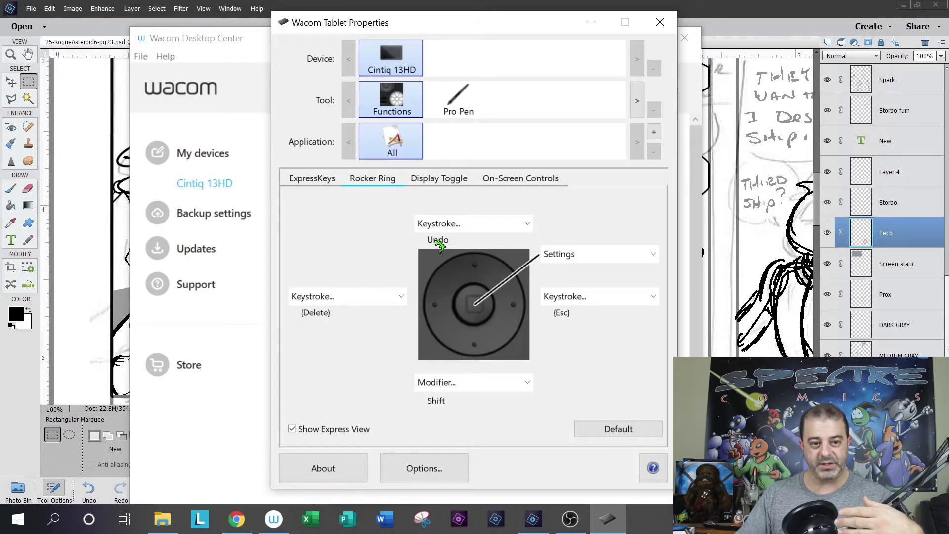
{"action": "mouse_move", "coordinate": [444, 205]}
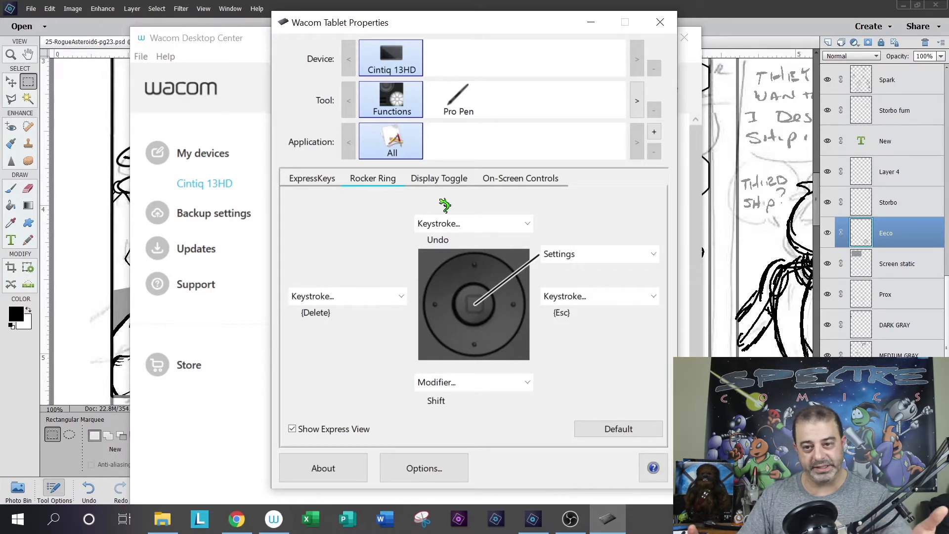
{"action": "mouse_move", "coordinate": [508, 302]}
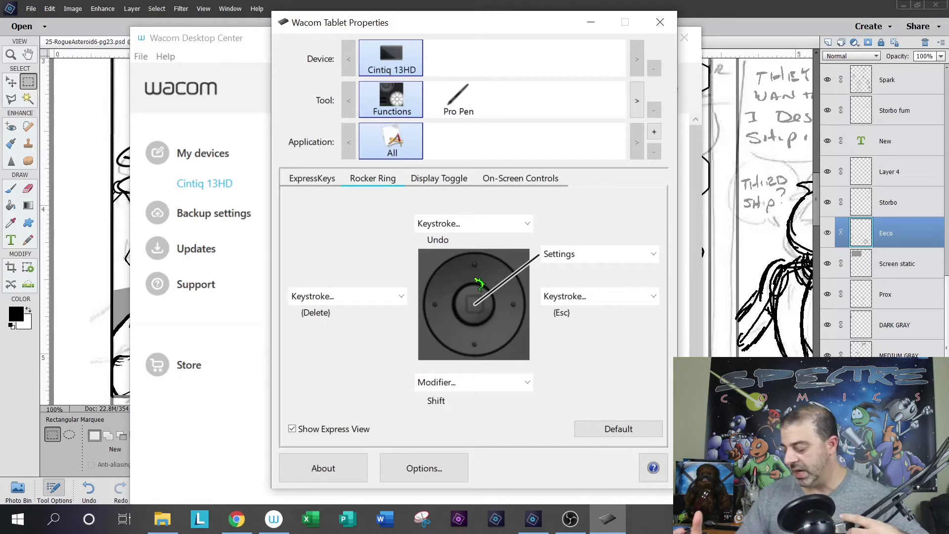
{"action": "mouse_move", "coordinate": [489, 228]}
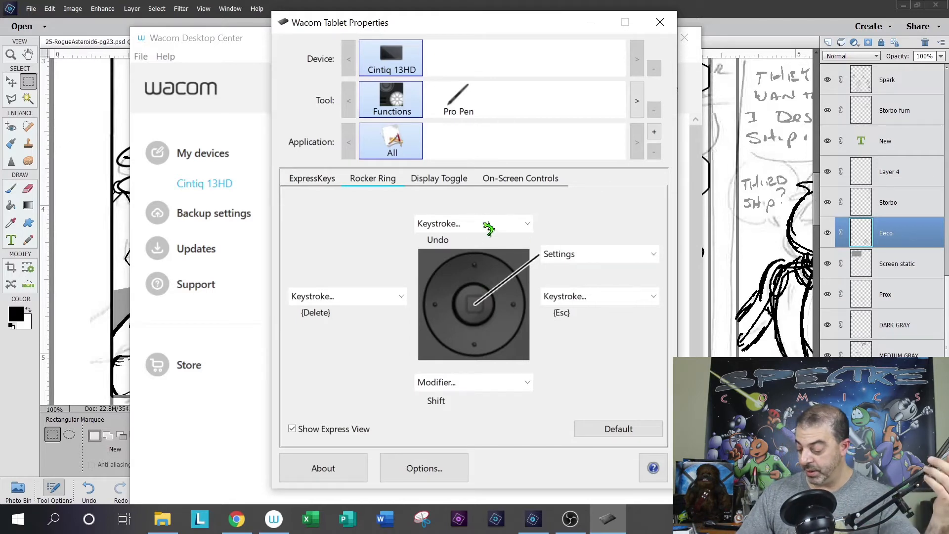
{"action": "mouse_move", "coordinate": [532, 235]}
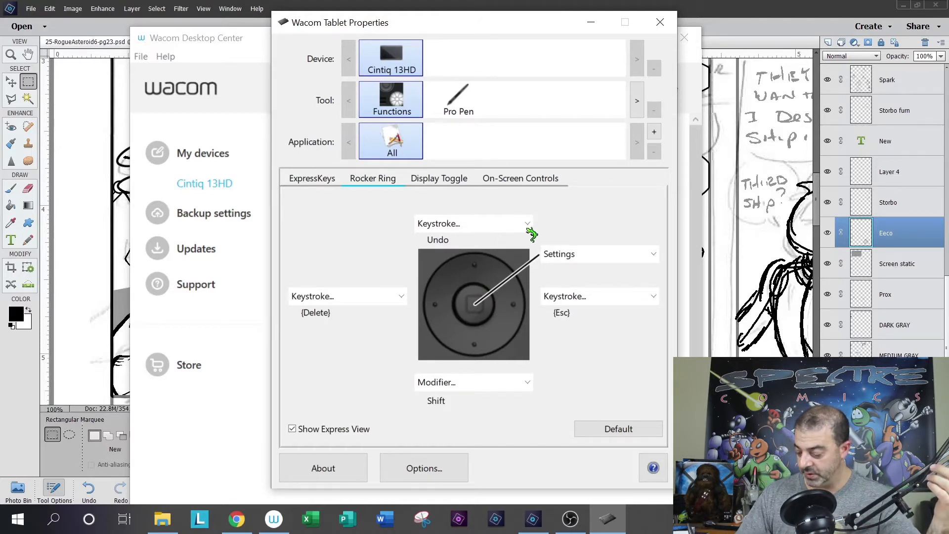
{"action": "left_click", "coordinate": [474, 223]}
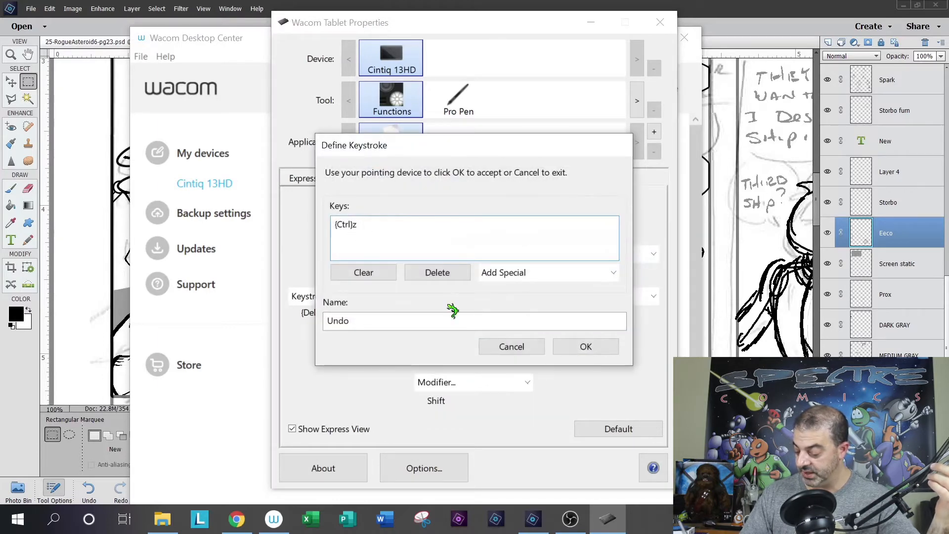
{"action": "left_click", "coordinate": [586, 347]}
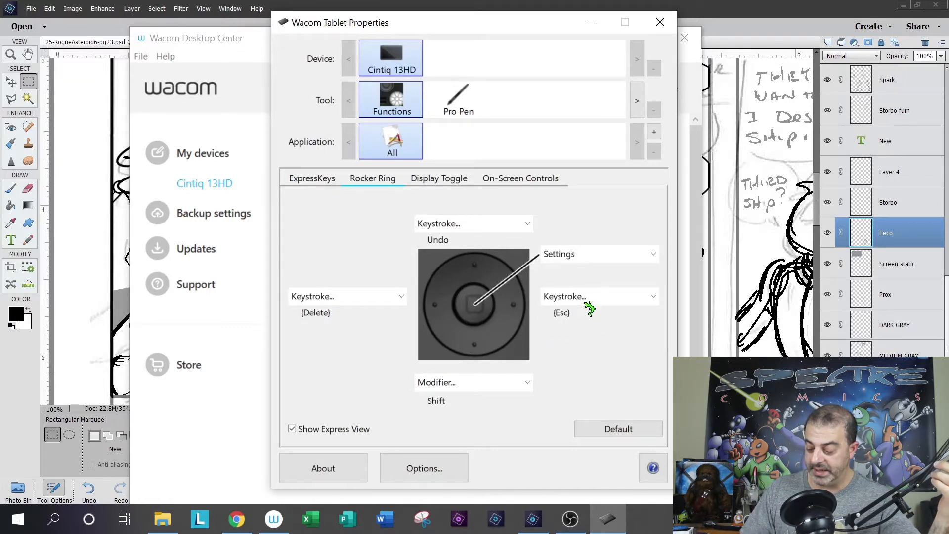
{"action": "mouse_move", "coordinate": [444, 388]}
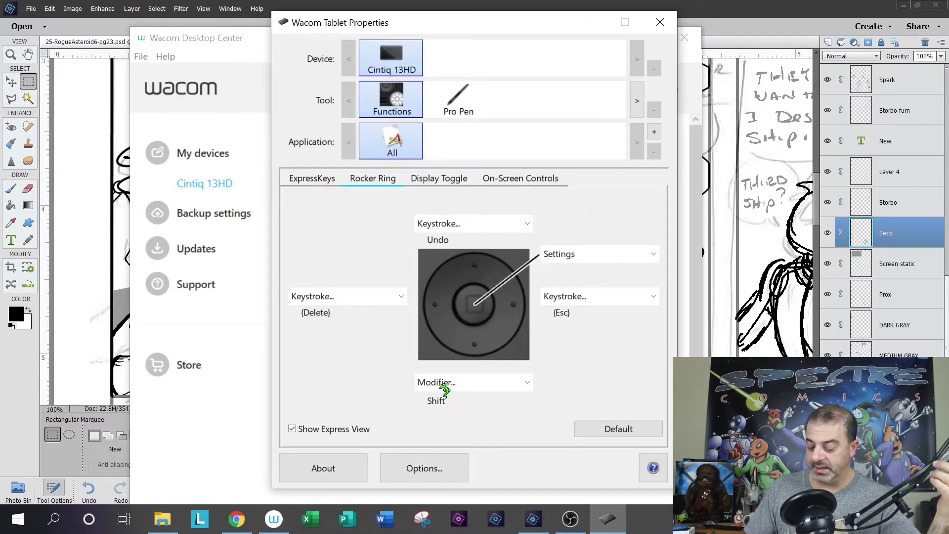
{"action": "mouse_move", "coordinate": [441, 409]}
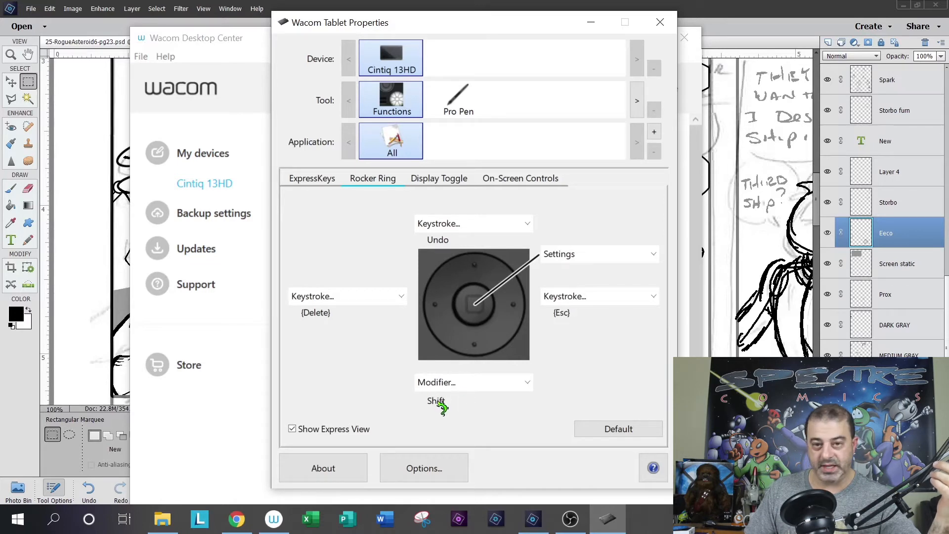
{"action": "left_click", "coordinate": [312, 178]}
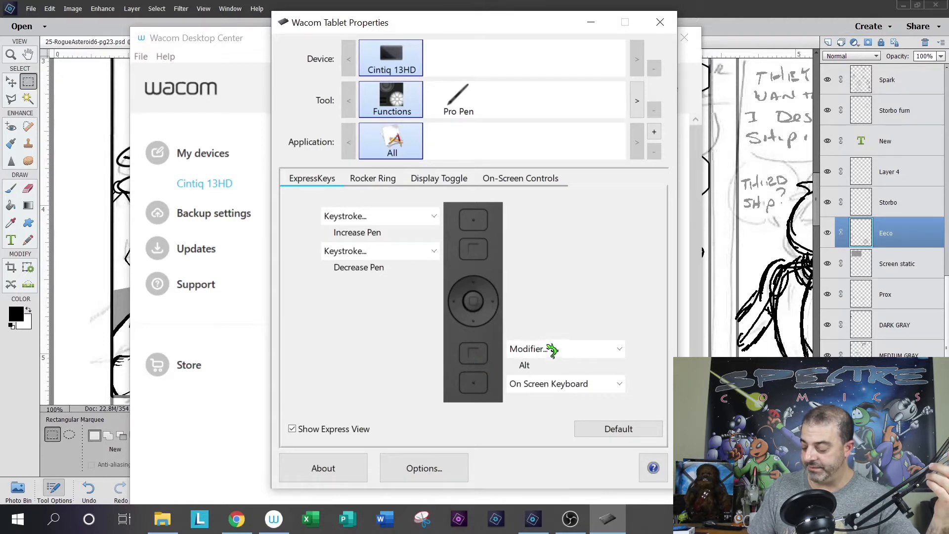
Browse the Modifier options for the lower ExpressKey and keep it set to Alt
{"action": "left_click", "coordinate": [565, 349]}
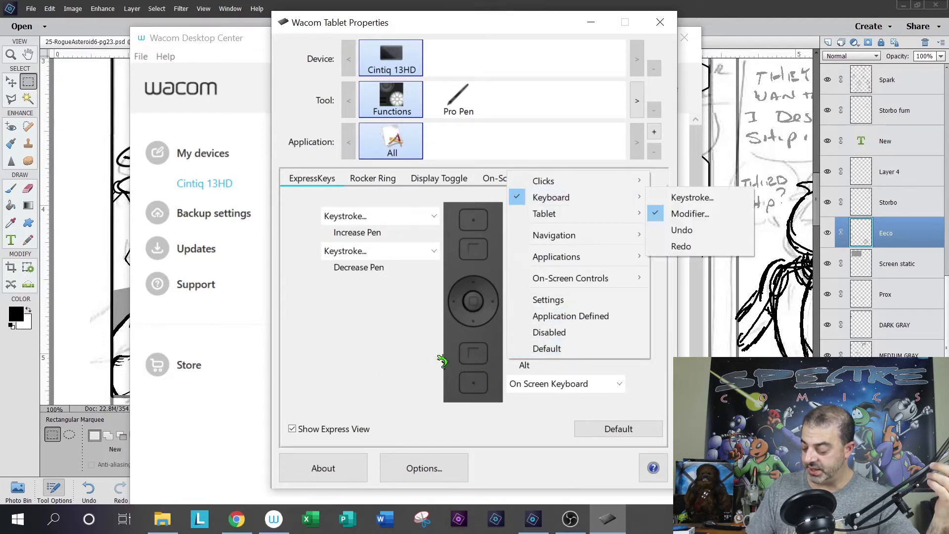
{"action": "left_click", "coordinate": [690, 214]}
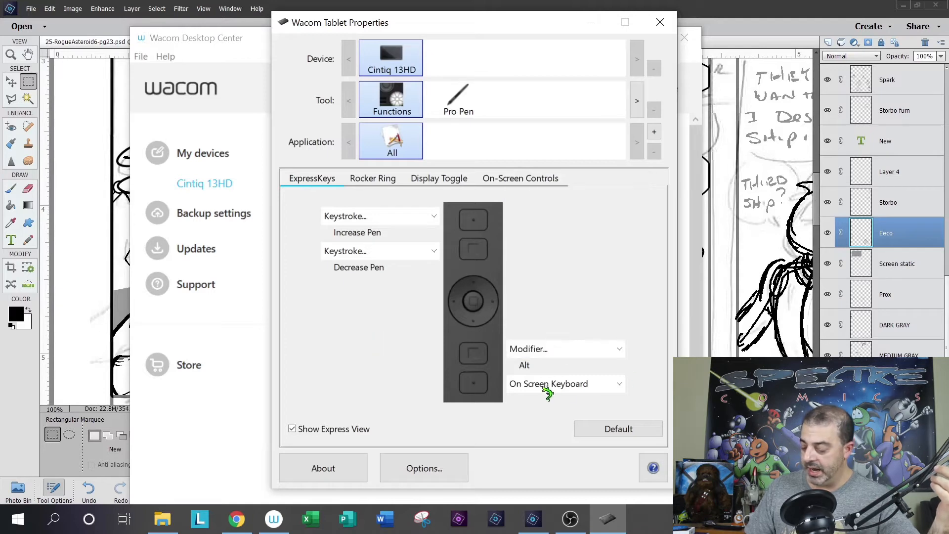
{"action": "mouse_move", "coordinate": [623, 348]}
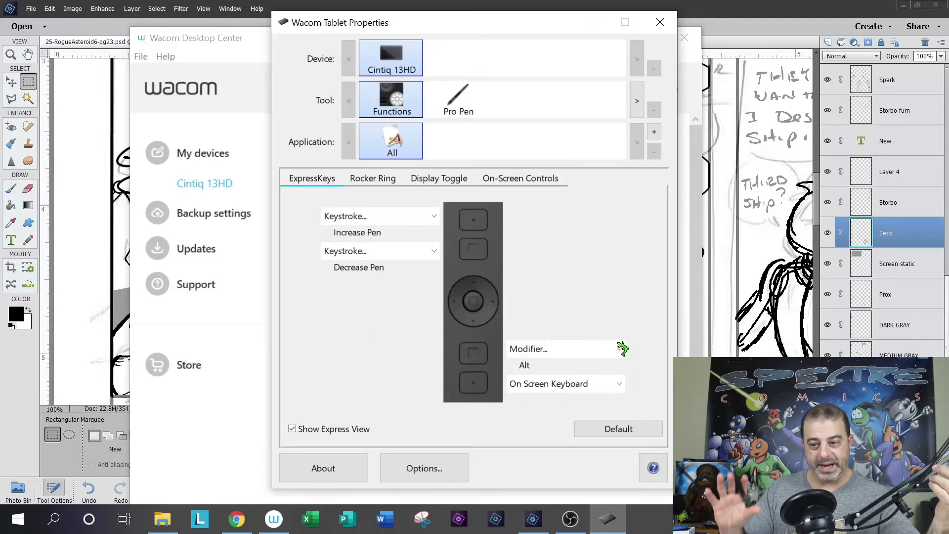
{"action": "mouse_move", "coordinate": [623, 348]}
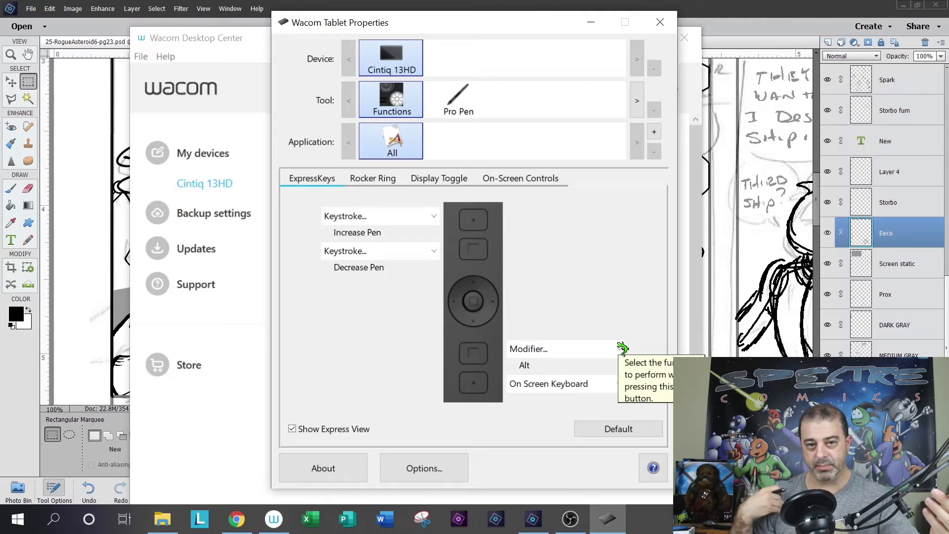
{"action": "mouse_move", "coordinate": [540, 243]}
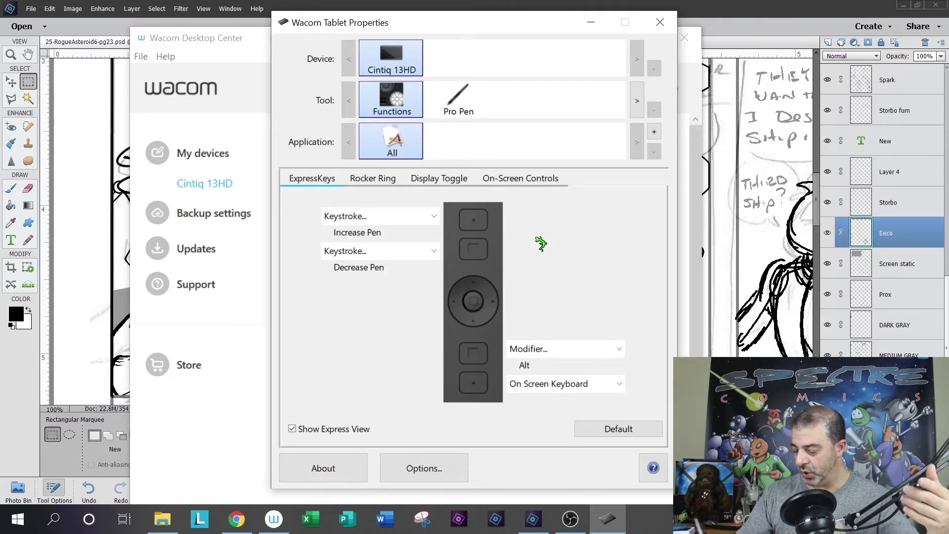
{"action": "mouse_move", "coordinate": [466, 97]}
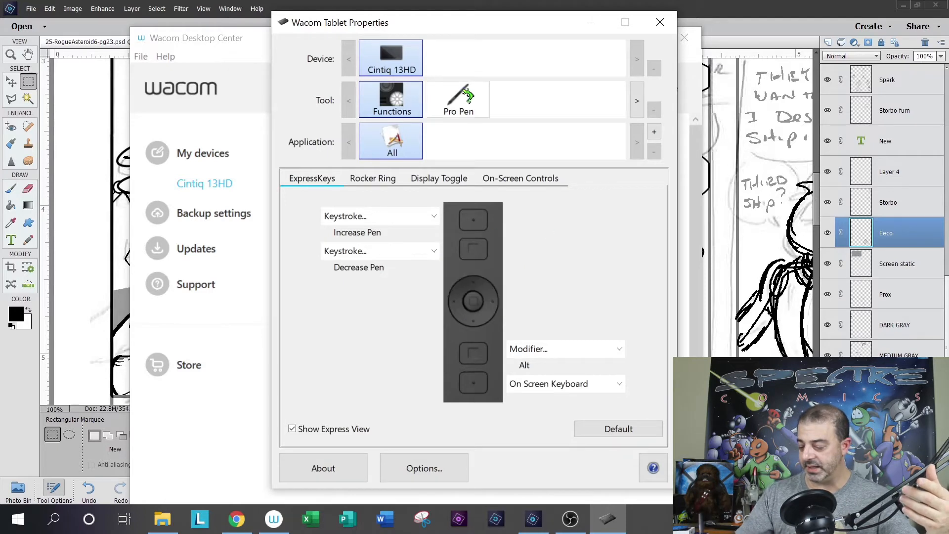
Show the Pro Pen side buttons assigned to Right Click and Pan/Scroll
{"action": "left_click", "coordinate": [457, 99]}
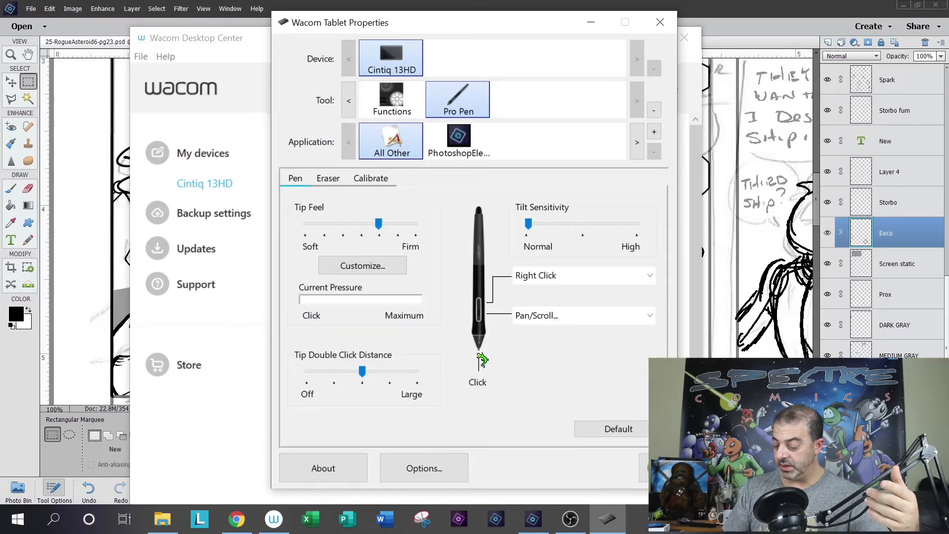
{"action": "mouse_move", "coordinate": [476, 374]}
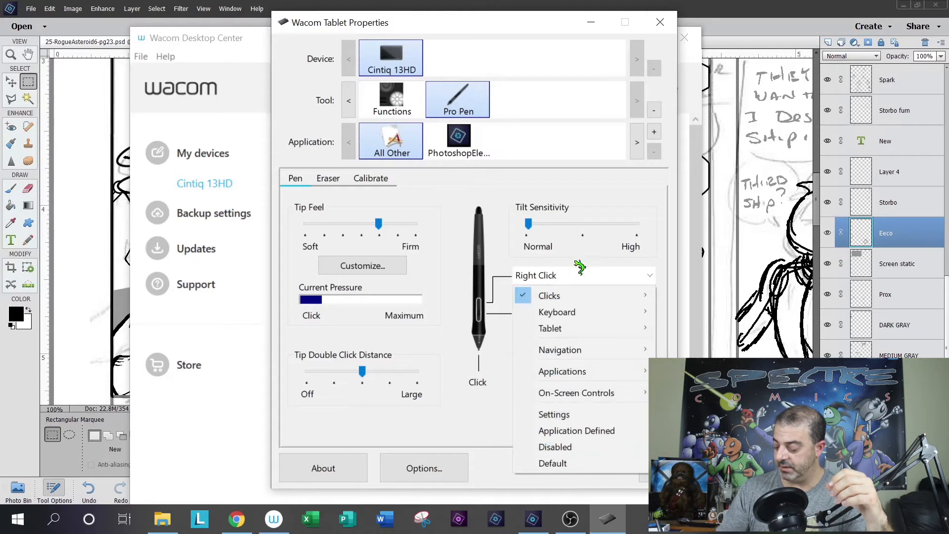
{"action": "mouse_move", "coordinate": [574, 301]}
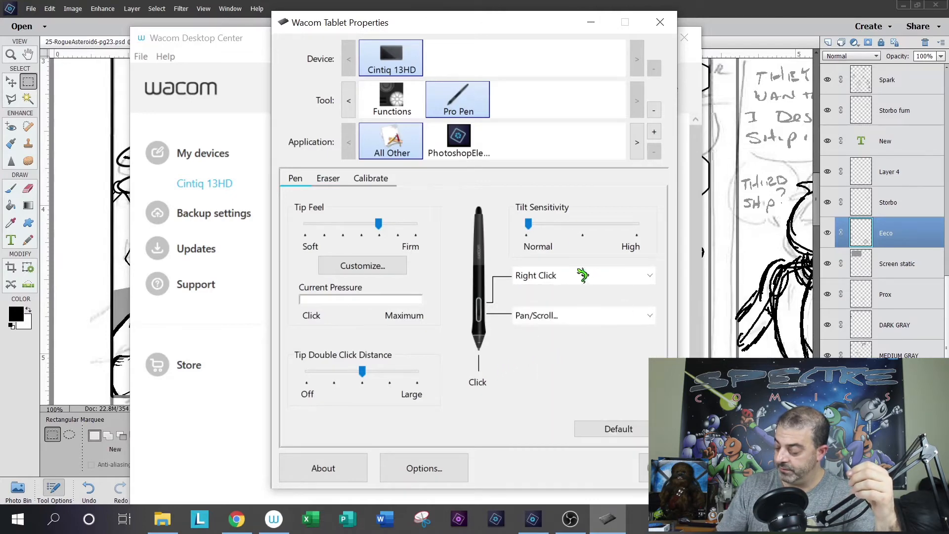
{"action": "left_click", "coordinate": [647, 275]}
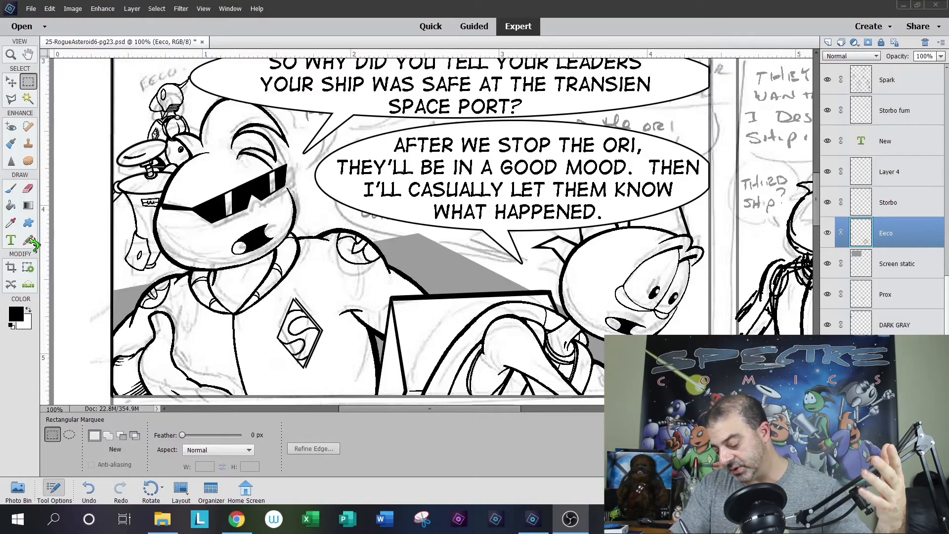
Draw a thinner 15 px black pencil test stroke in the left margin and erase it
{"action": "left_click", "coordinate": [27, 239]}
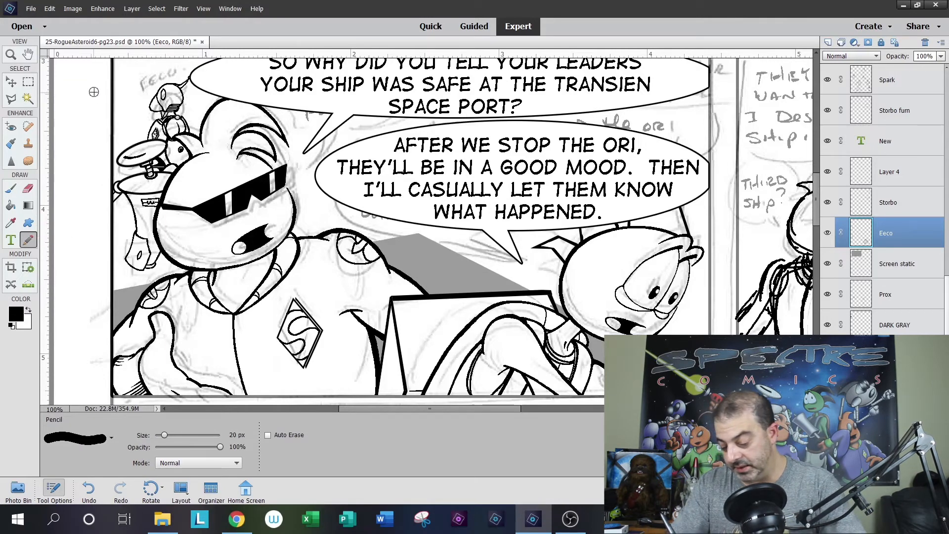
{"action": "key", "text": "]"}
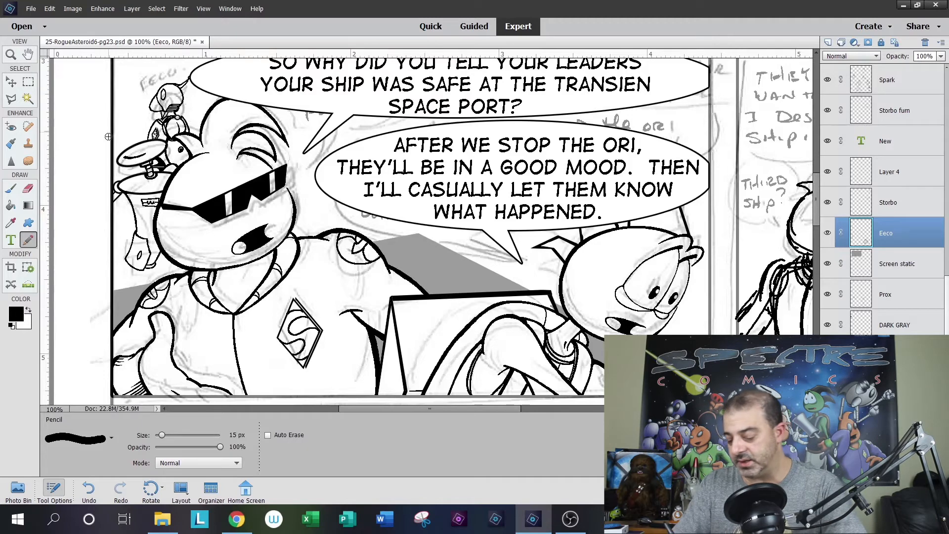
{"action": "left_click_drag", "start_coordinate": [88, 115], "coordinate": [79, 215]}
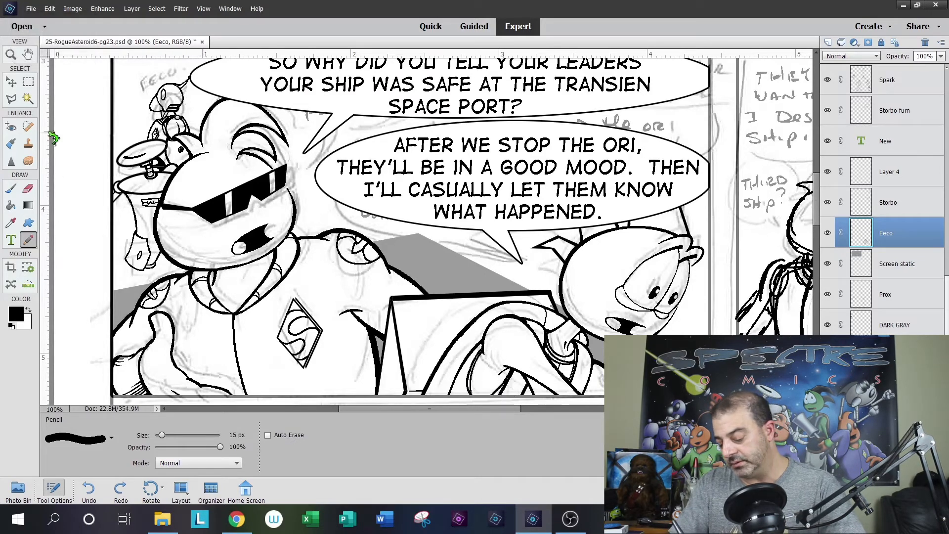
{"action": "left_click_drag", "start_coordinate": [88, 112], "coordinate": [88, 200]}
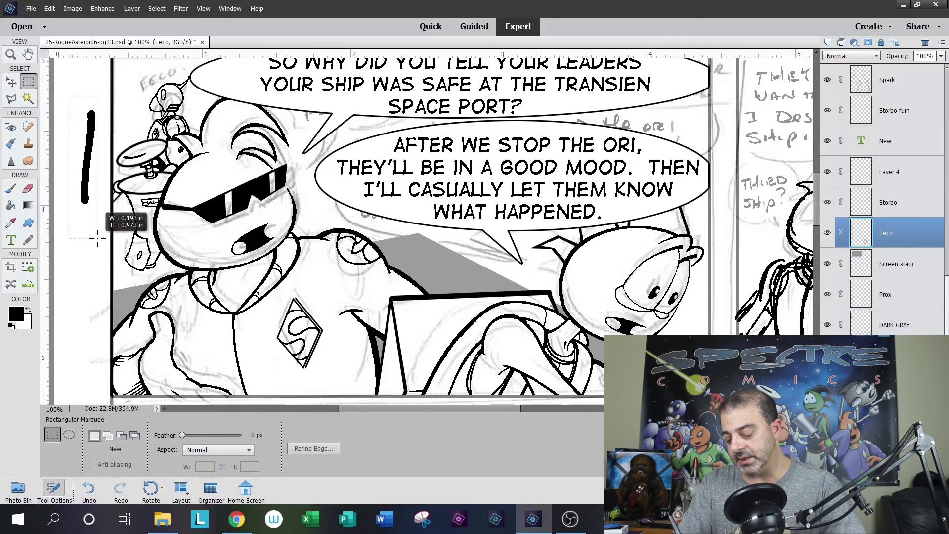
{"action": "key", "text": "Delete"}
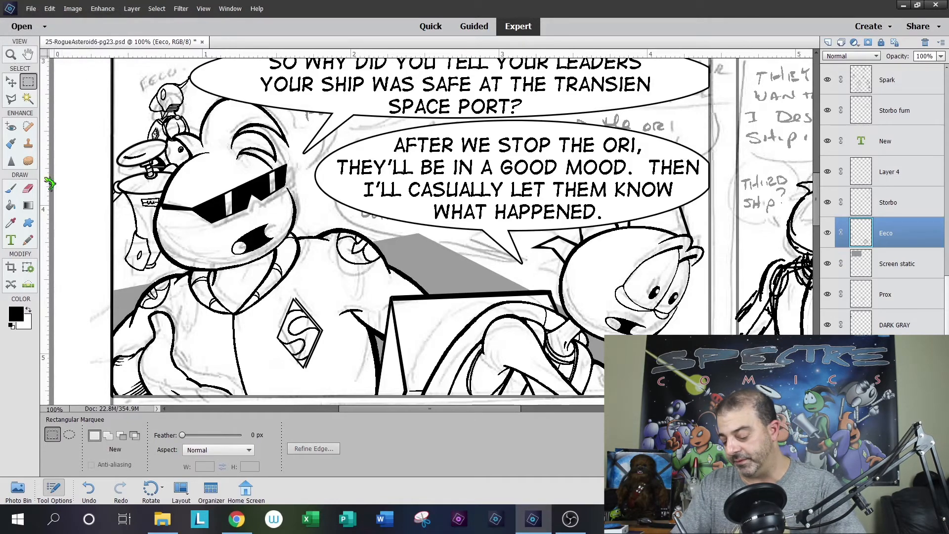
Draw a second margin stroke and delete it, keeping the Eeco layer when prompted
{"action": "left_click_drag", "start_coordinate": [85, 108], "coordinate": [85, 176]}
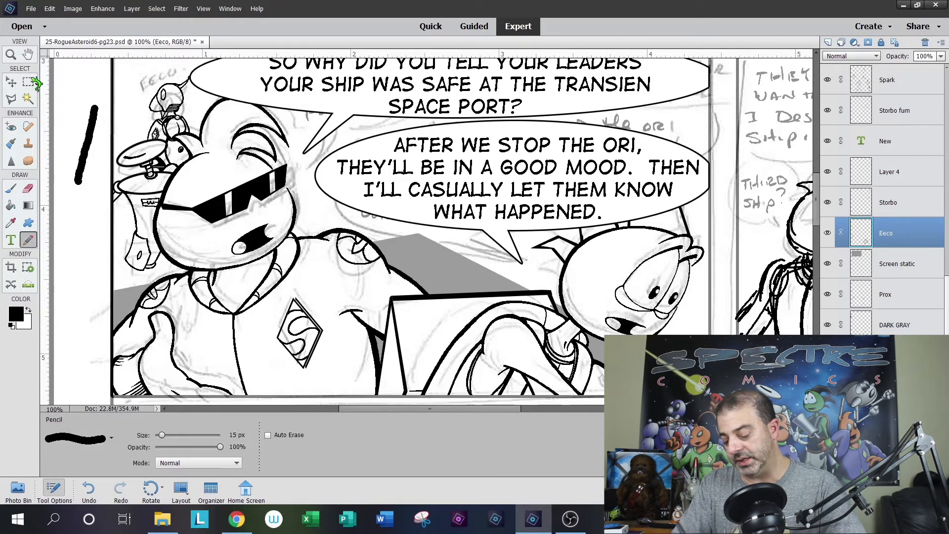
{"action": "left_click", "coordinate": [27, 81]}
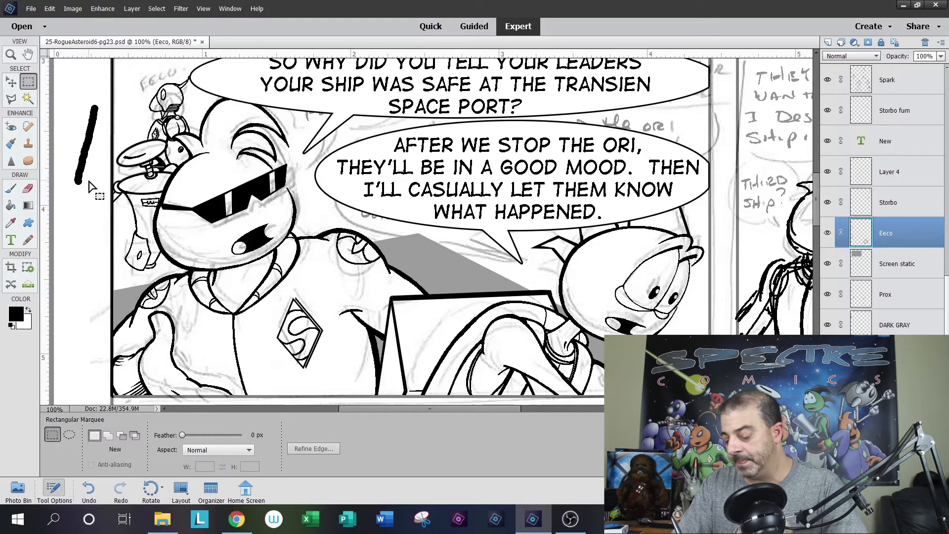
{"action": "key", "text": "Delete"}
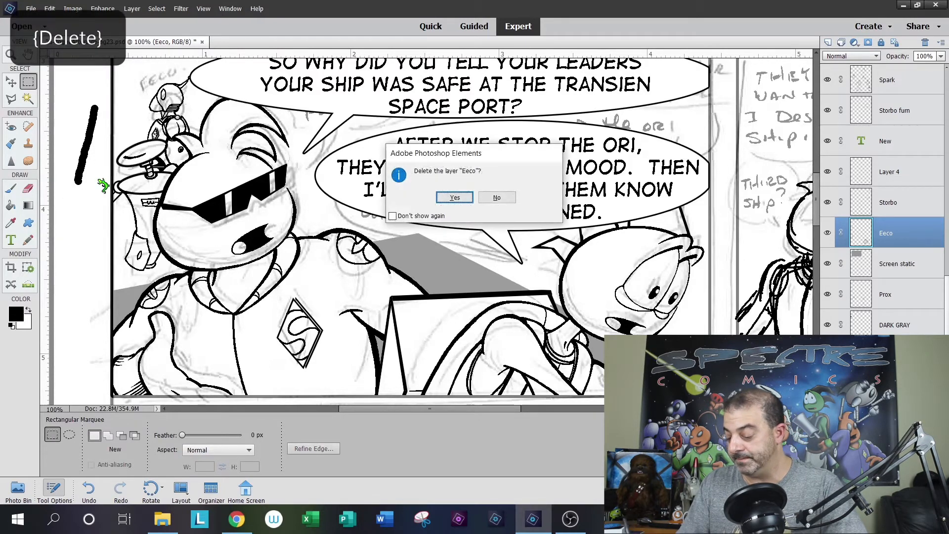
{"action": "left_click", "coordinate": [496, 196]}
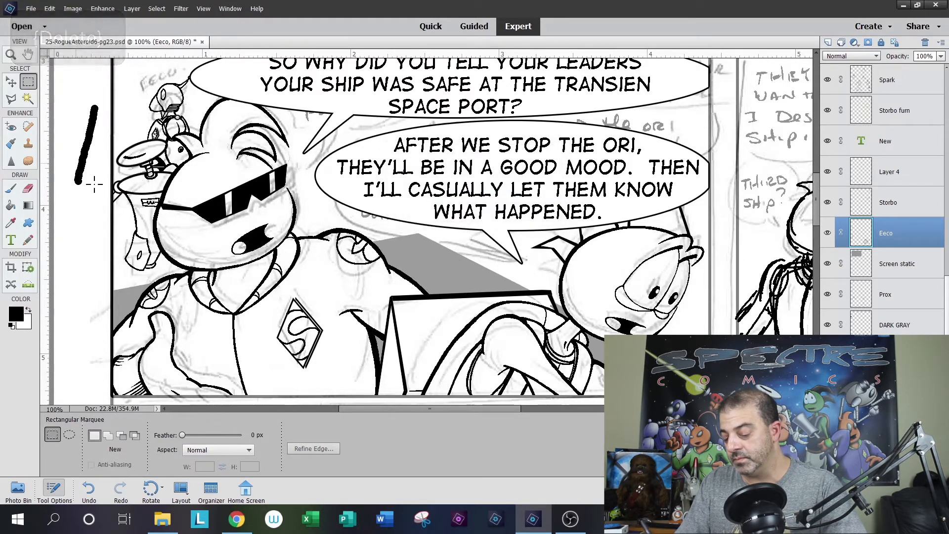
{"action": "key", "text": "Delete"}
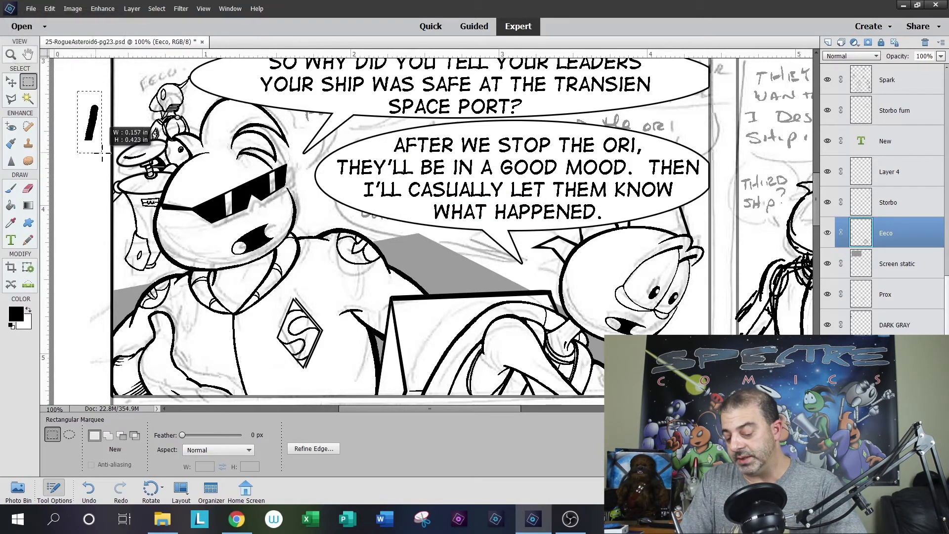
{"action": "key", "text": "Delete"}
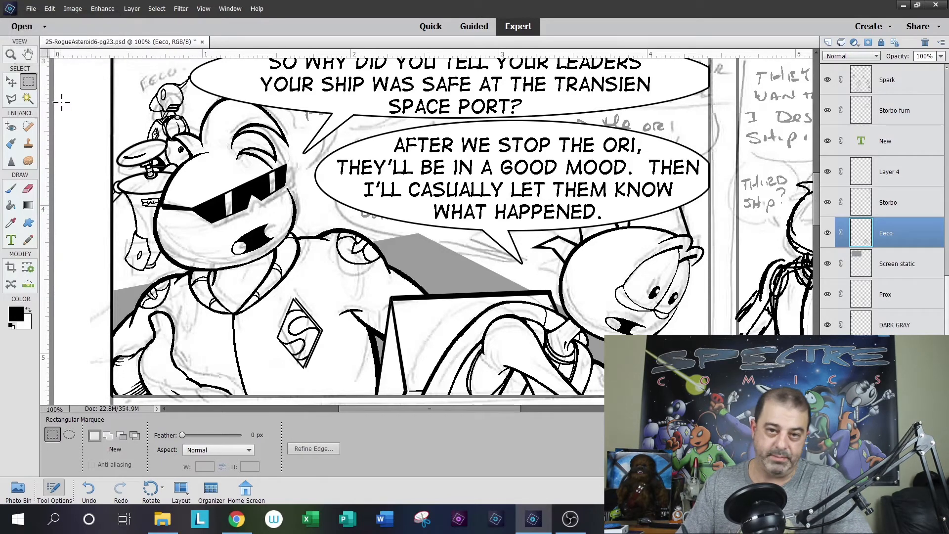
{"action": "mouse_move", "coordinate": [60, 228]}
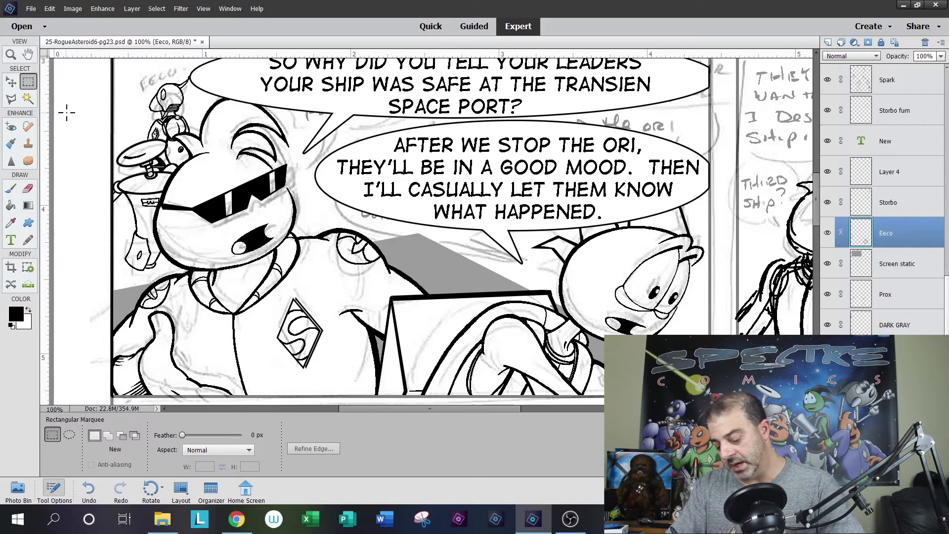
{"action": "mouse_move", "coordinate": [89, 208]}
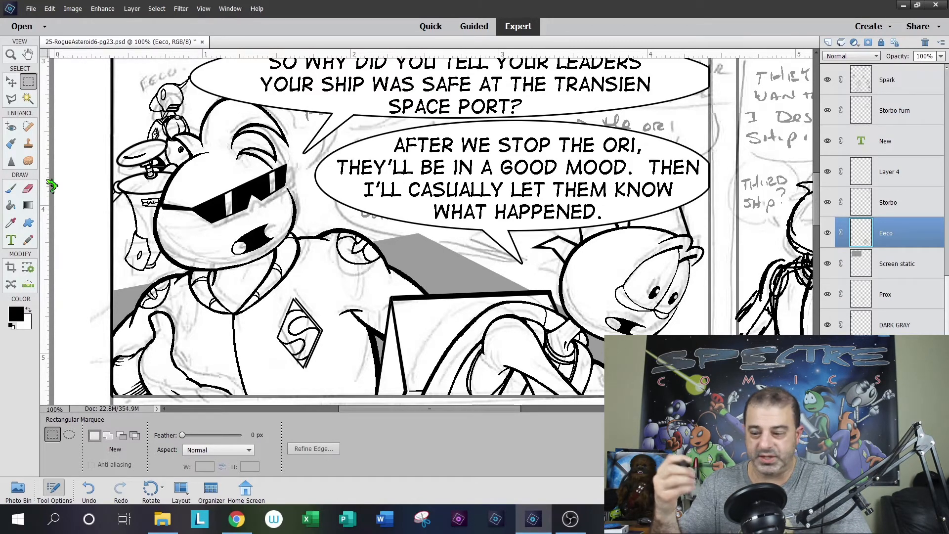
Select Layer 4, Storbo and Eeco together, then make Layer 4 alone the active layer
{"action": "left_click", "coordinate": [890, 172]}
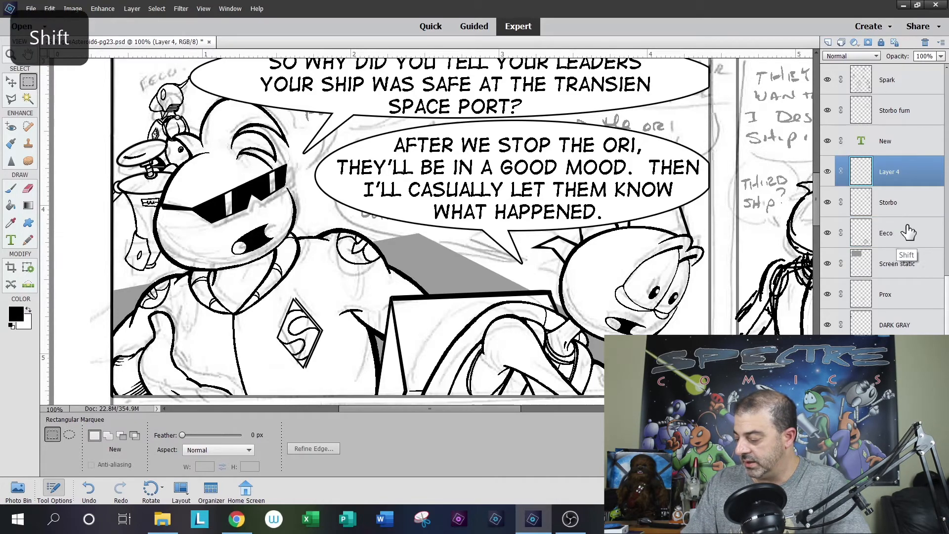
{"action": "left_click", "coordinate": [886, 232]}
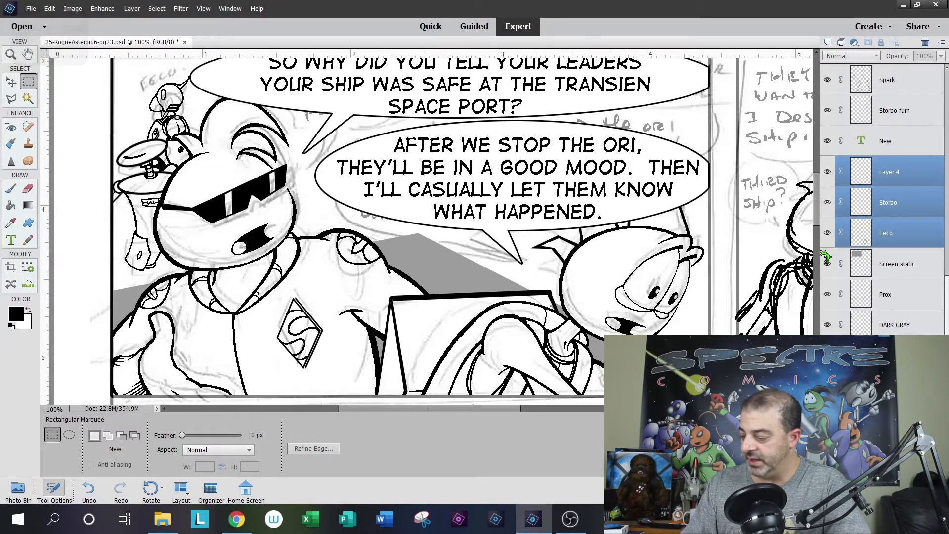
{"action": "right_click", "coordinate": [889, 172]}
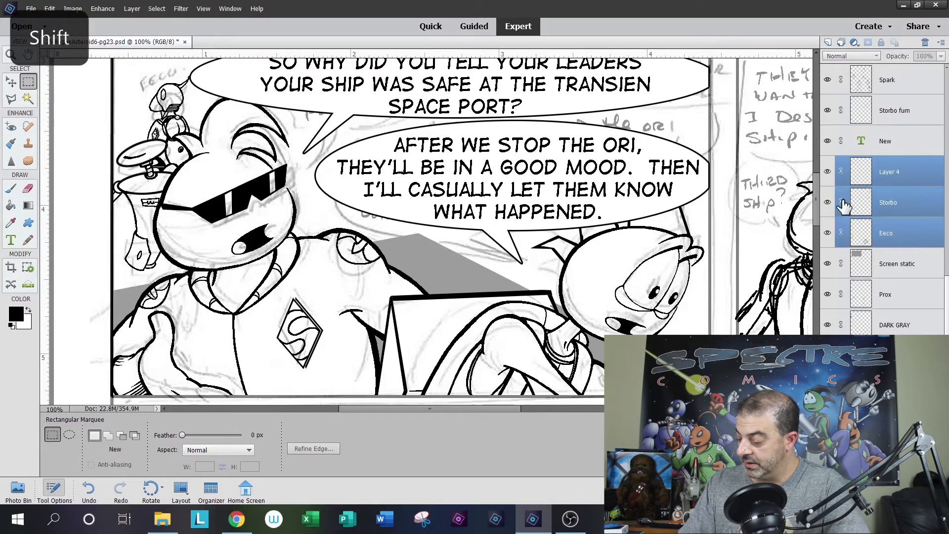
{"action": "left_click", "coordinate": [888, 202]}
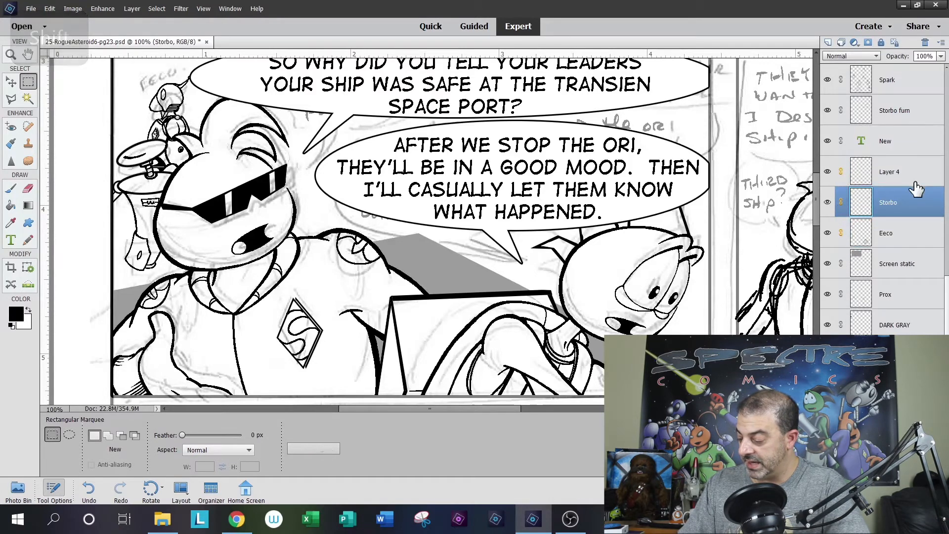
{"action": "left_click", "coordinate": [901, 172]}
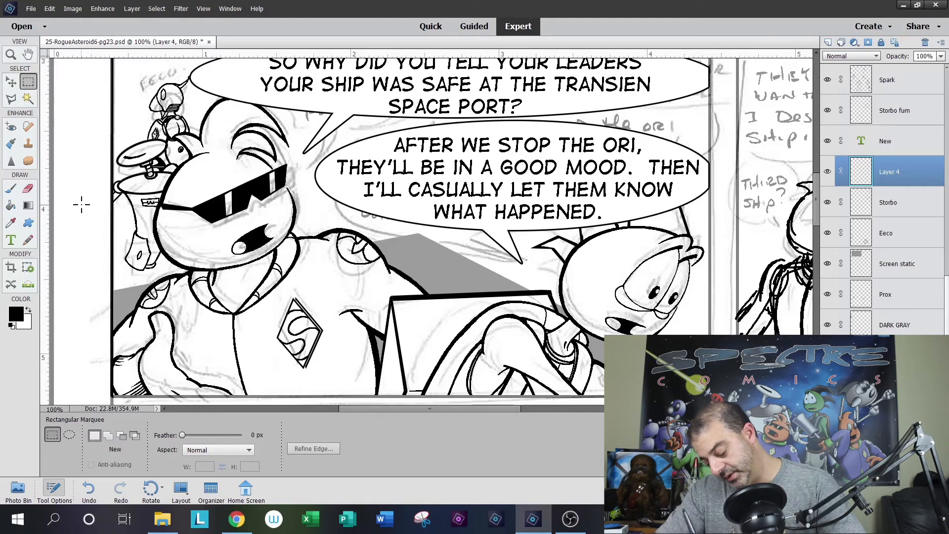
{"action": "mouse_move", "coordinate": [48, 109]}
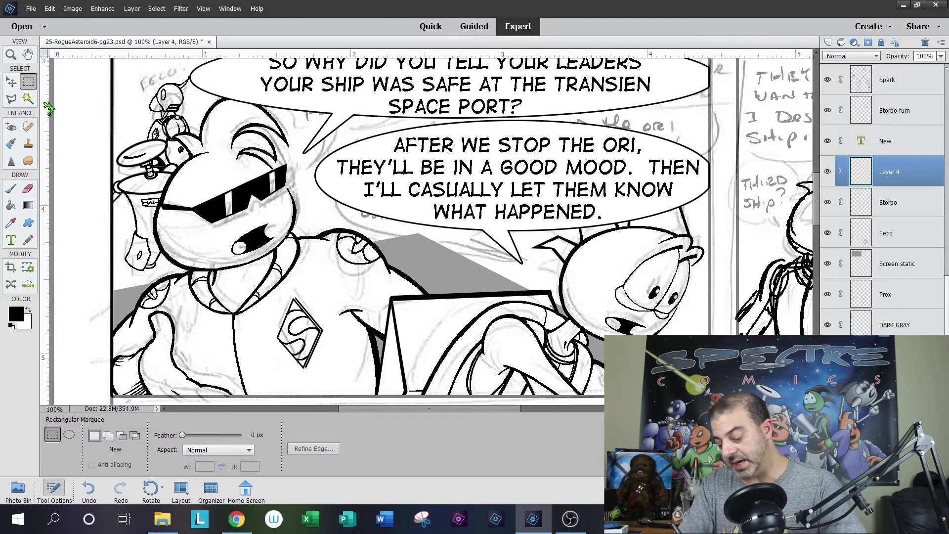
{"action": "left_click", "coordinate": [28, 240]}
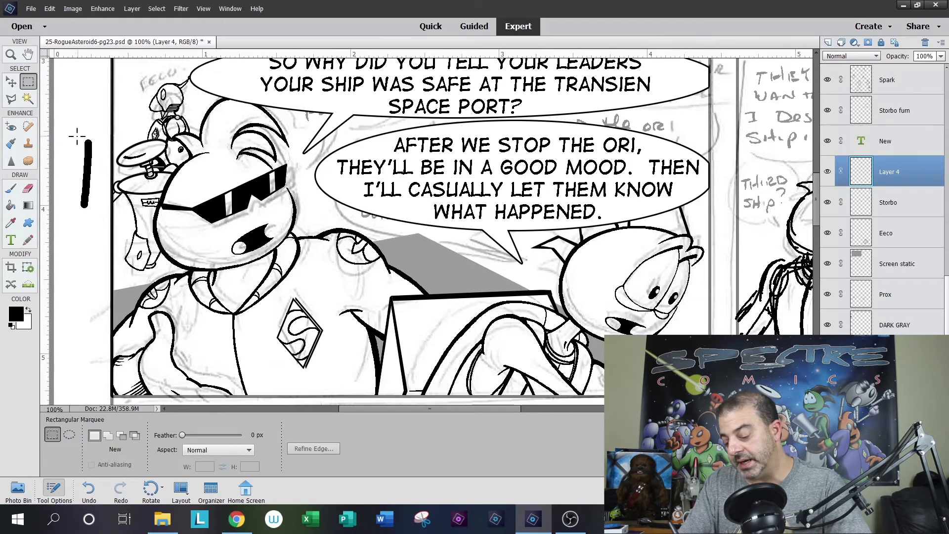
{"action": "mouse_move", "coordinate": [91, 93]}
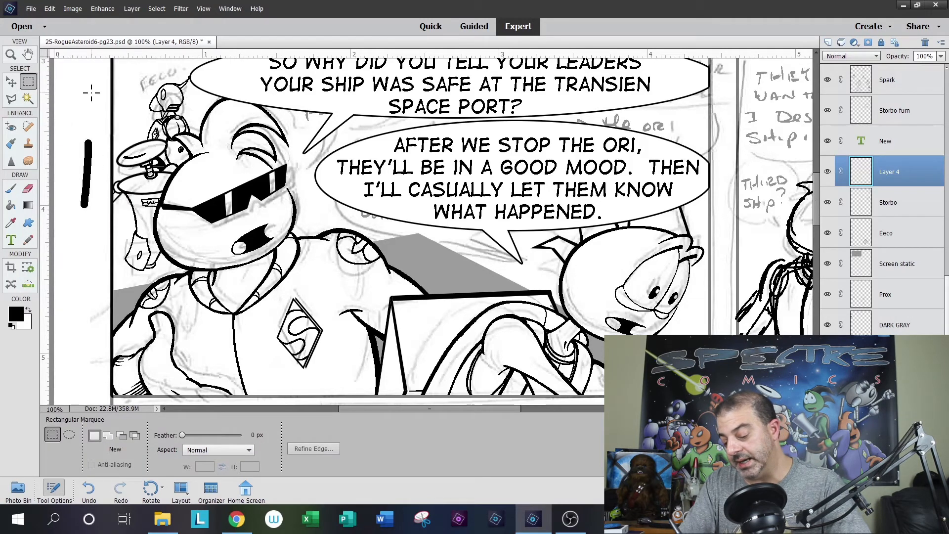
{"action": "left_click", "coordinate": [10, 81]}
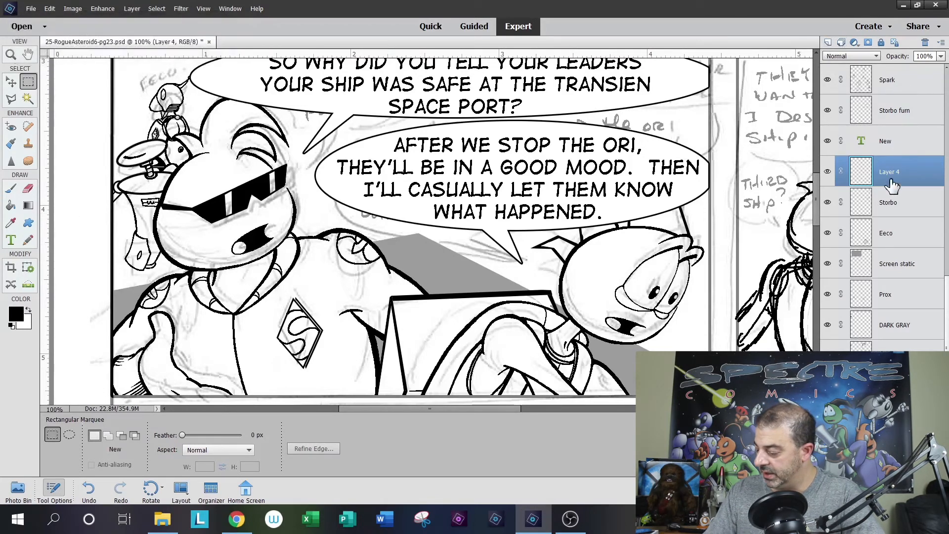
Rename Layer 4 to 'New' using the on-screen keyboard
{"action": "double_click", "coordinate": [891, 172]}
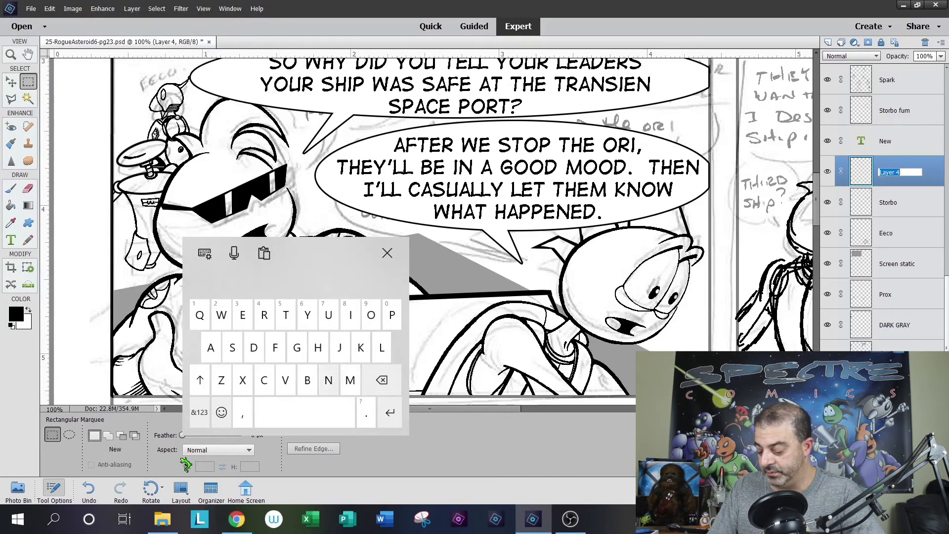
{"action": "type", "text": "New"}
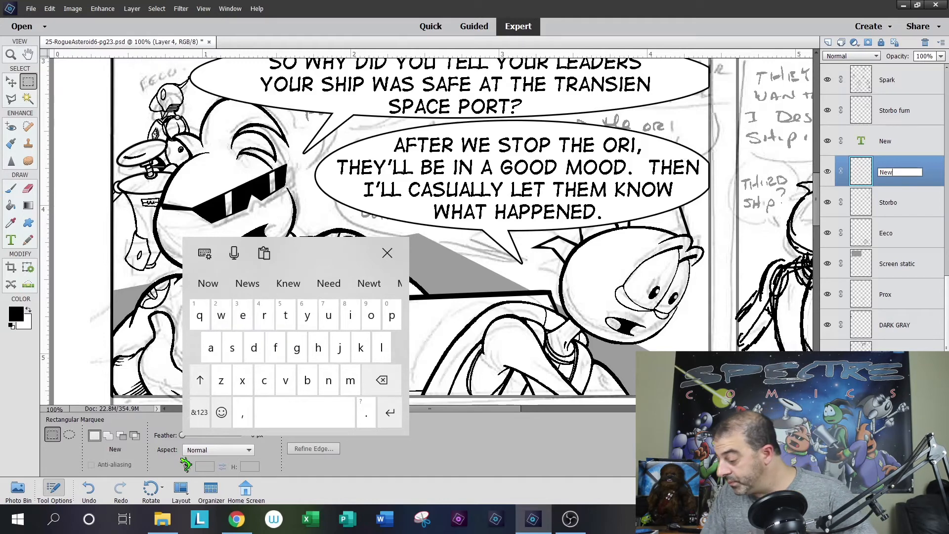
{"action": "left_click", "coordinate": [386, 254]}
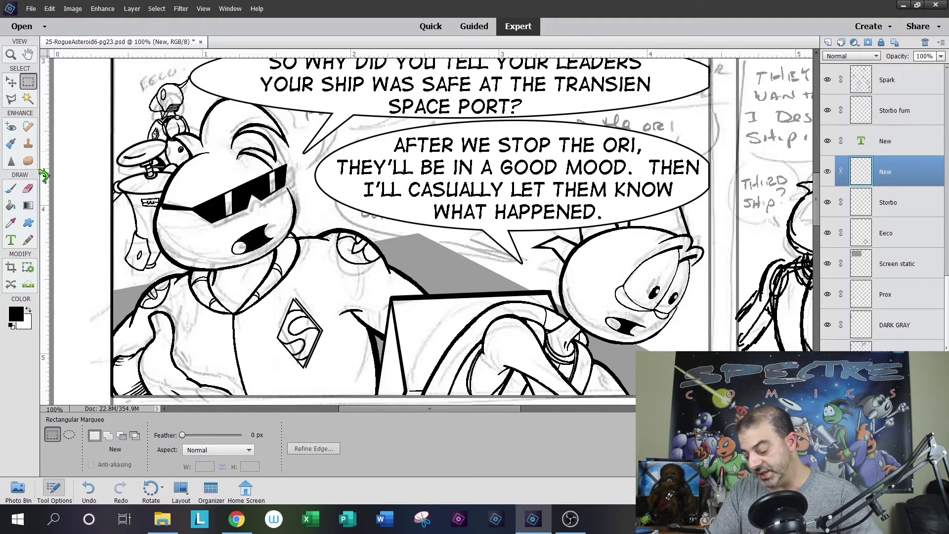
{"action": "left_click", "coordinate": [11, 240]}
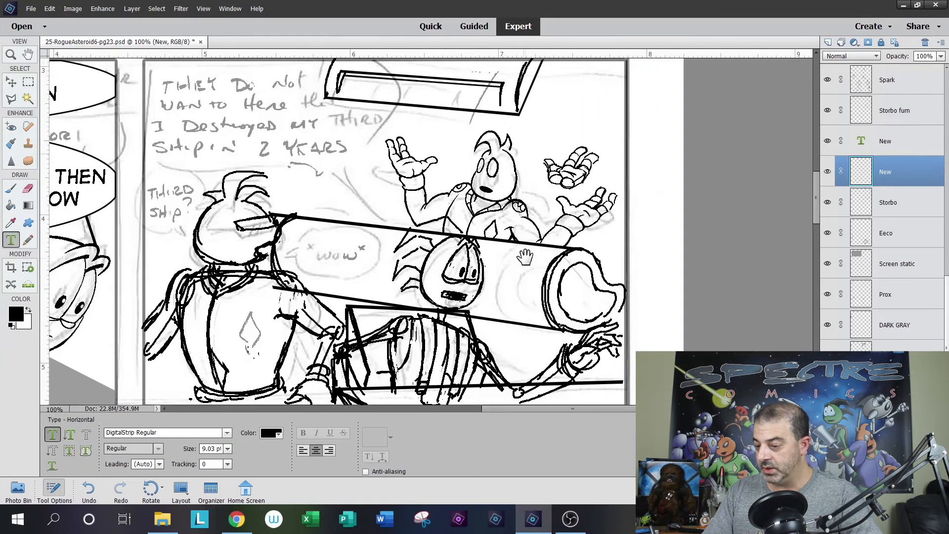
{"action": "left_click", "coordinate": [27, 81]}
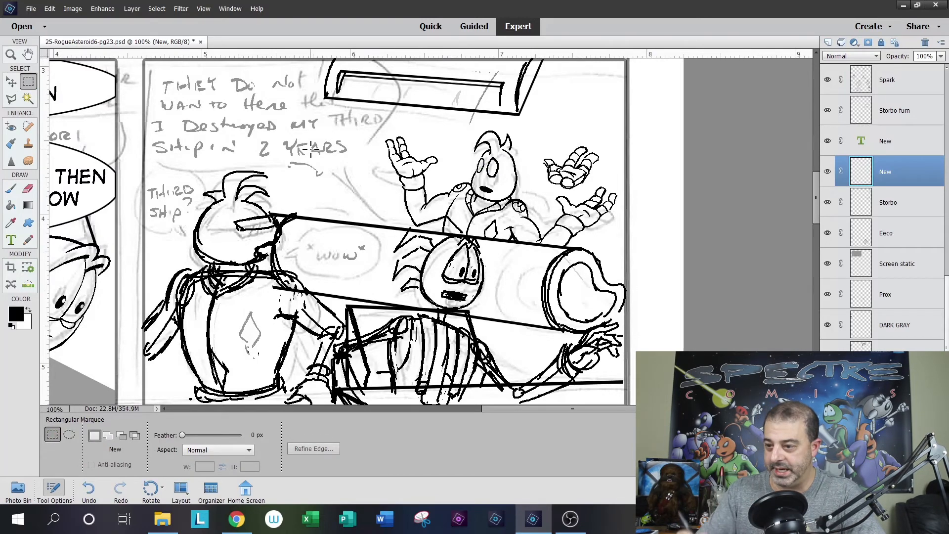
{"action": "mouse_move", "coordinate": [249, 151]}
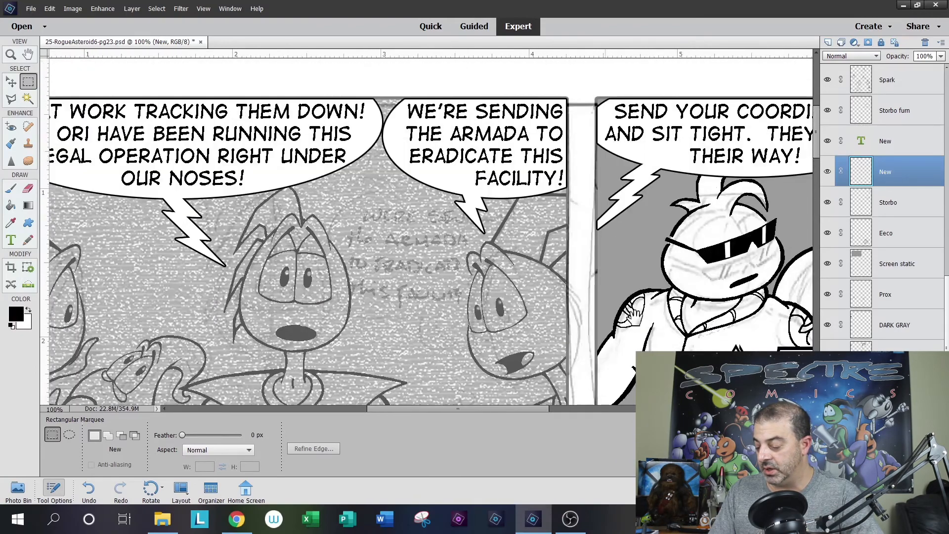
{"action": "scroll", "scroll_direction": "right", "scroll_amount": 3}
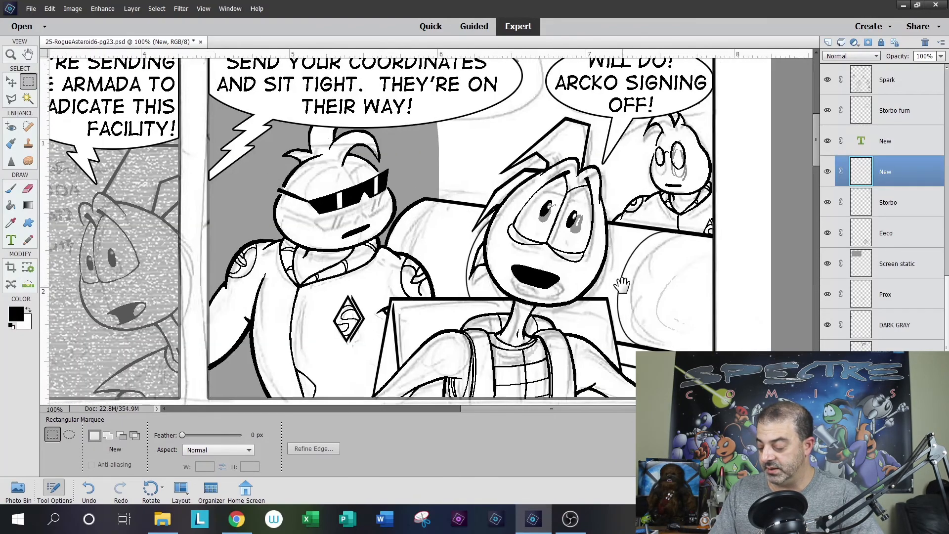
{"action": "scroll", "scroll_direction": "down", "scroll_amount": 3}
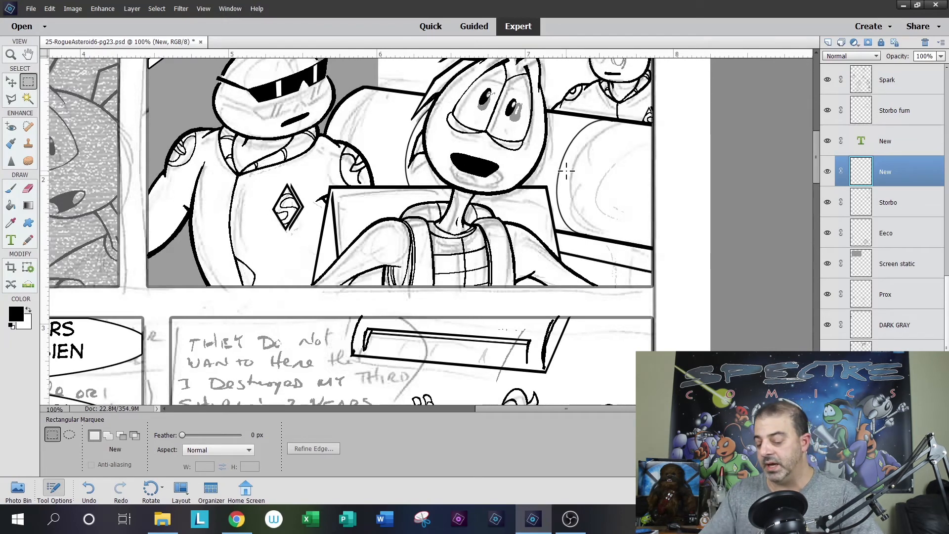
{"action": "left_click", "coordinate": [28, 54]}
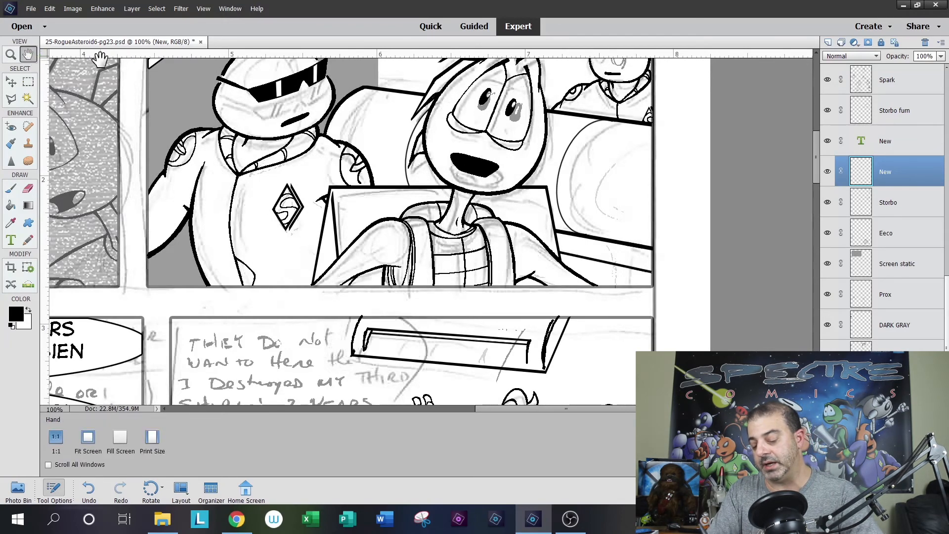
{"action": "left_click", "coordinate": [28, 80]}
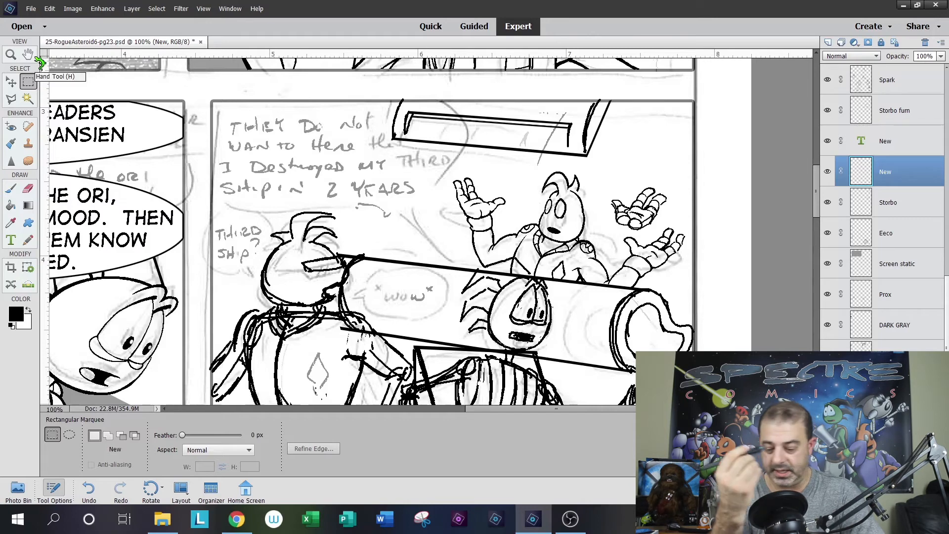
Marquee-select the handwritten note, try a slight Free Transform stretch and cancel it
{"action": "left_click_drag", "start_coordinate": [228, 113], "coordinate": [300, 218]}
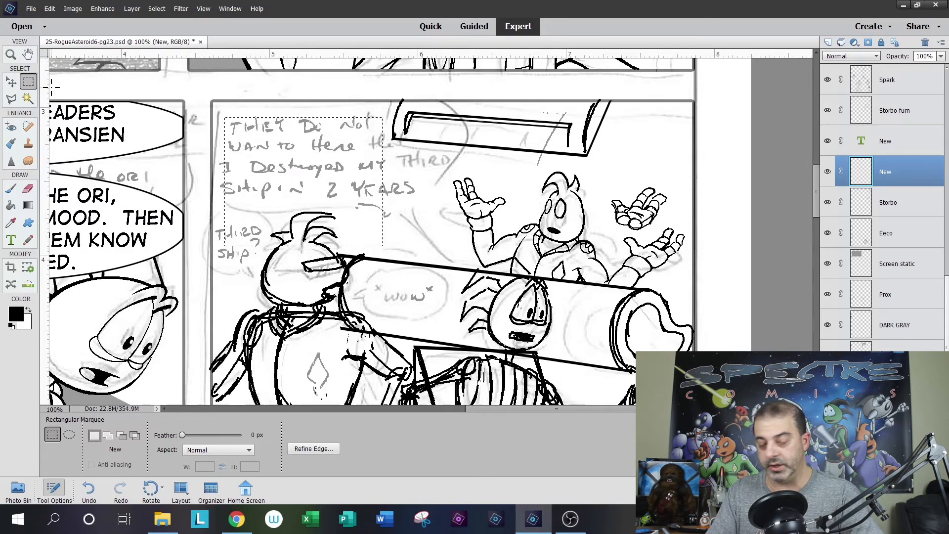
{"action": "mouse_move", "coordinate": [327, 195]}
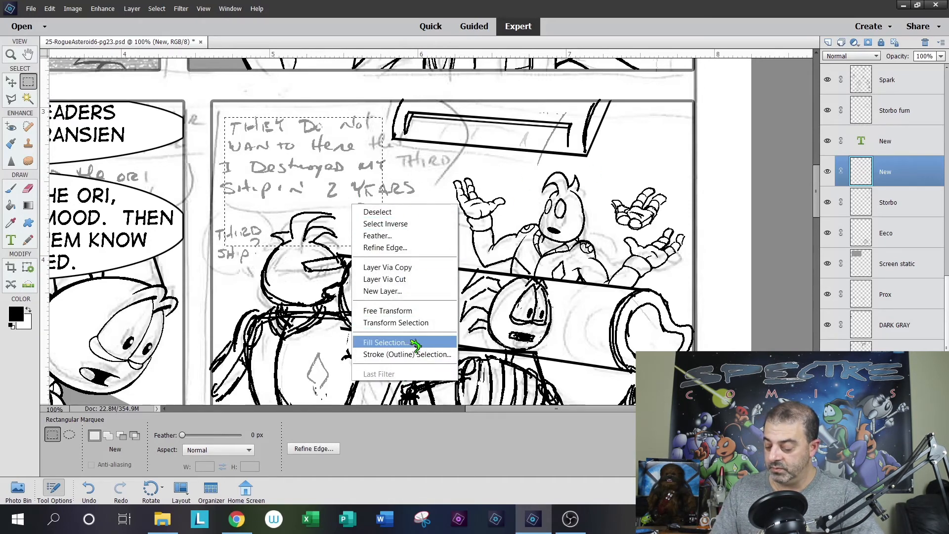
{"action": "mouse_move", "coordinate": [402, 239]}
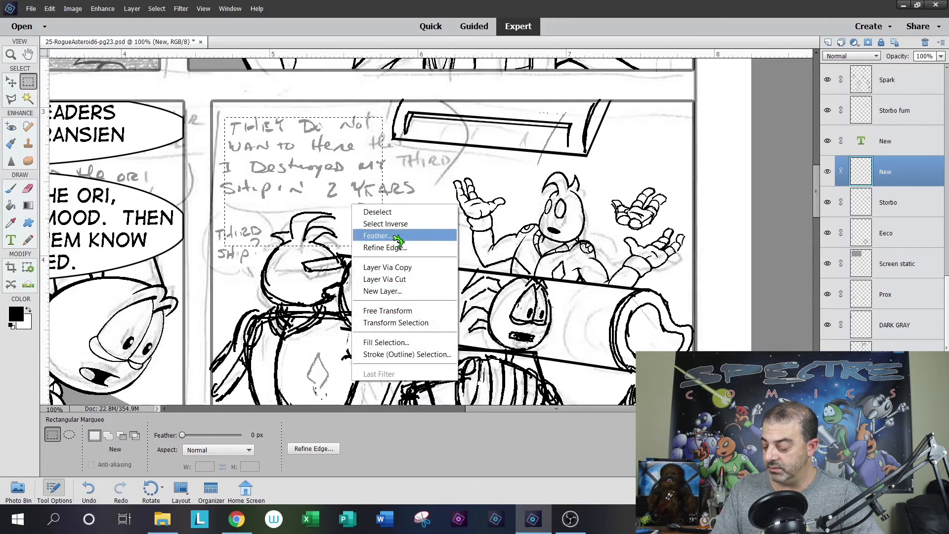
{"action": "left_click", "coordinate": [387, 310]}
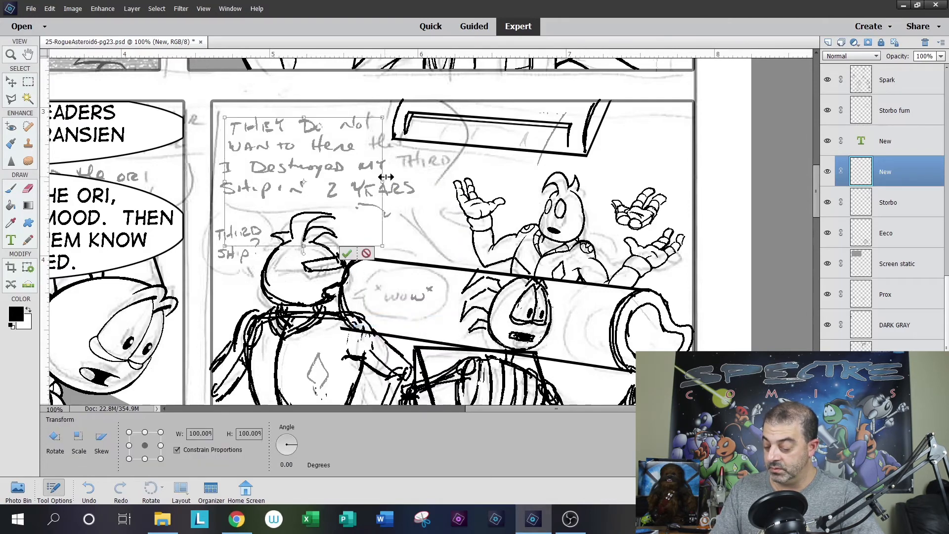
{"action": "left_click_drag", "start_coordinate": [381, 185], "coordinate": [394, 185]}
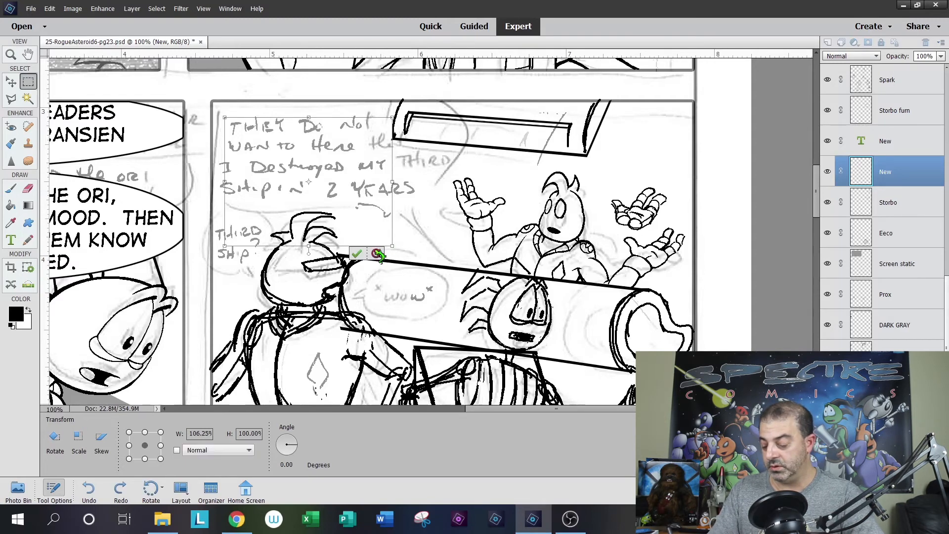
{"action": "left_click", "coordinate": [360, 255]}
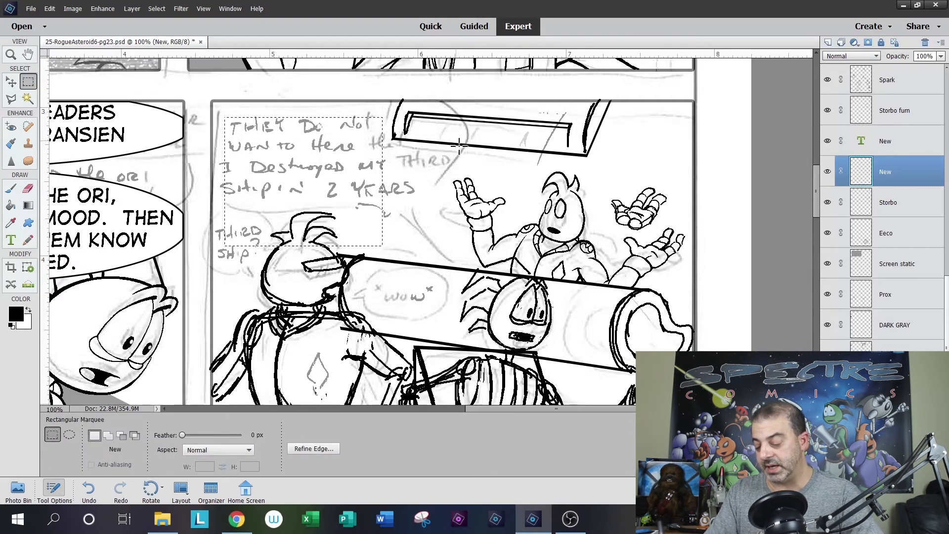